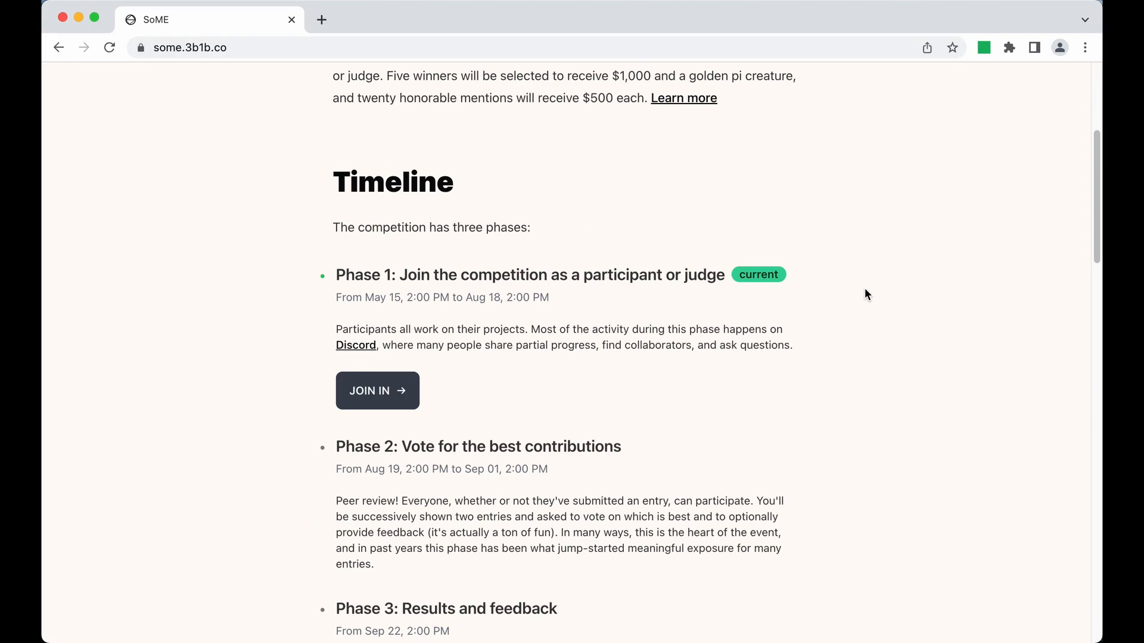
Scroll past the Timeline to last year's competition videos and select one.
{"action": "scroll", "scroll_direction": "down", "scroll_amount": 3}
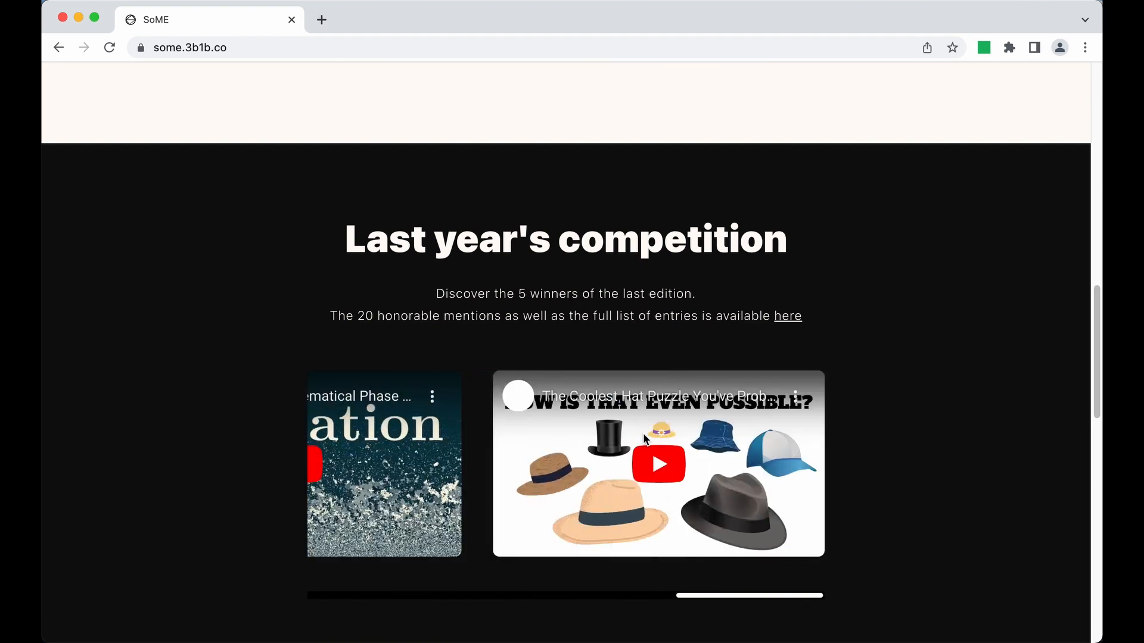
{"action": "left_click", "coordinate": [657, 464]}
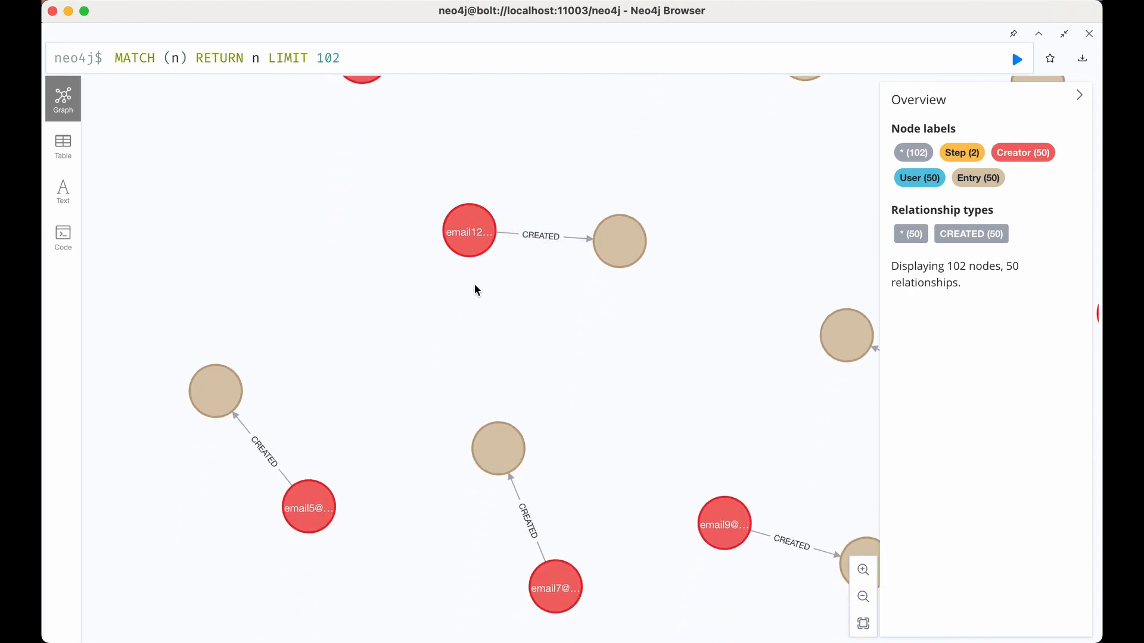
Rearrange the 56 Entry nodes and inspect one entry node's properties.
{"action": "left_click_drag", "start_coordinate": [475, 290], "coordinate": [256, 350]}
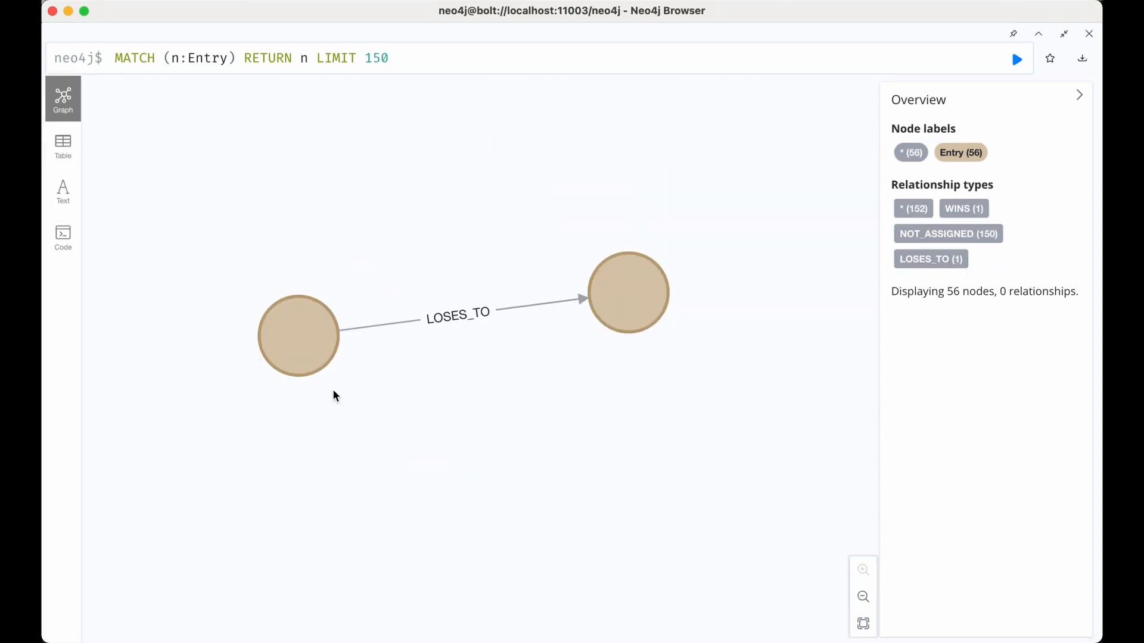
{"action": "mouse_move", "coordinate": [720, 372]}
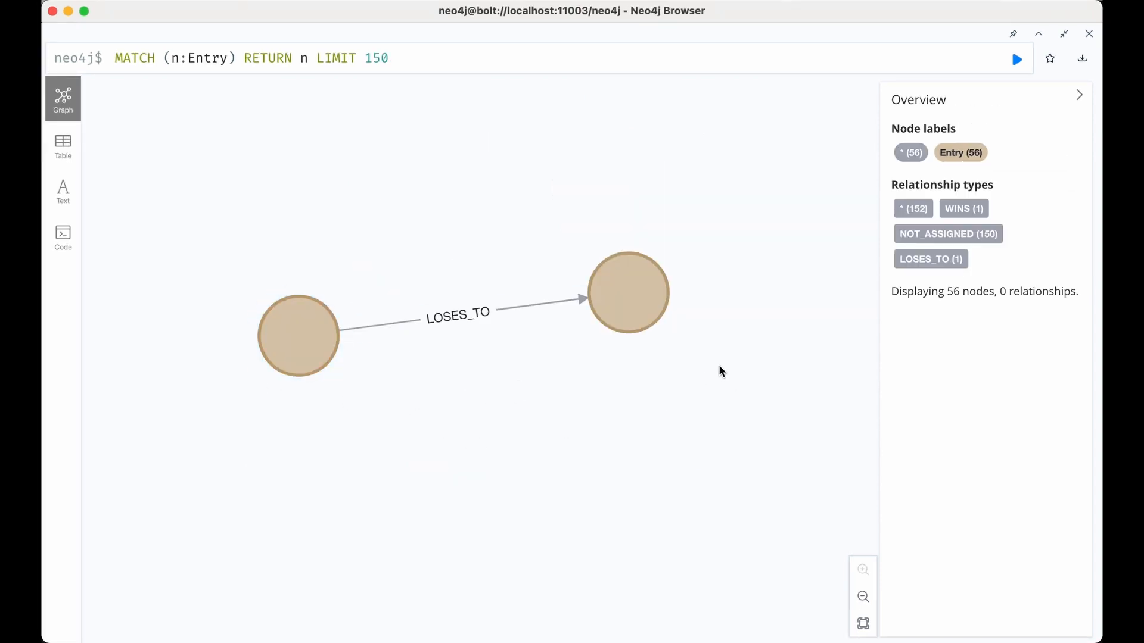
{"action": "mouse_move", "coordinate": [667, 377]}
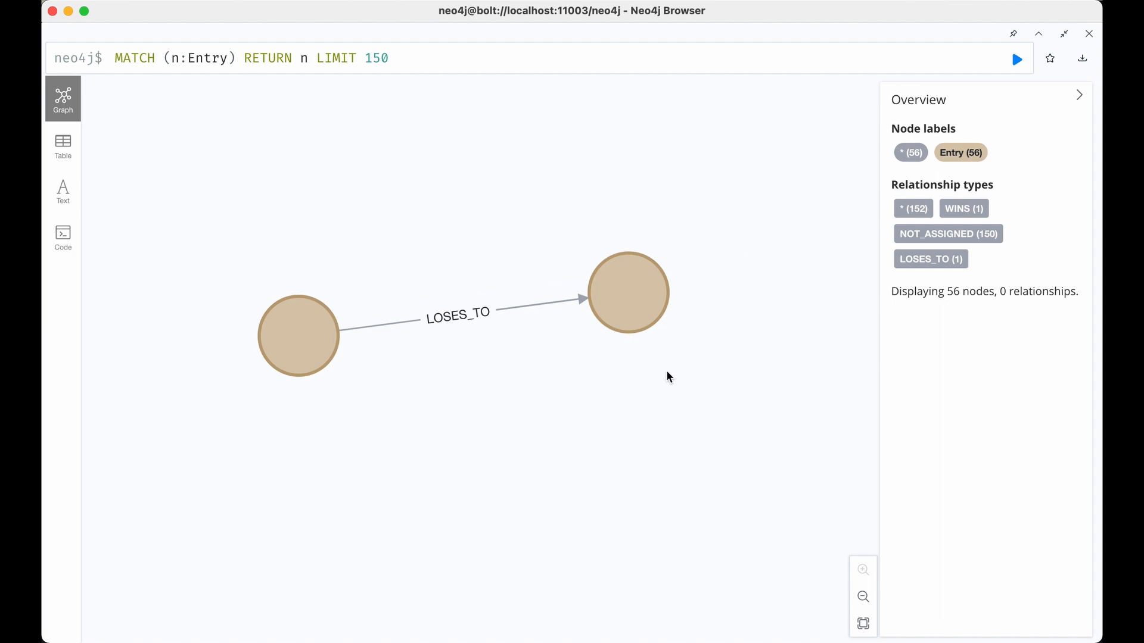
{"action": "left_click", "coordinate": [626, 292]}
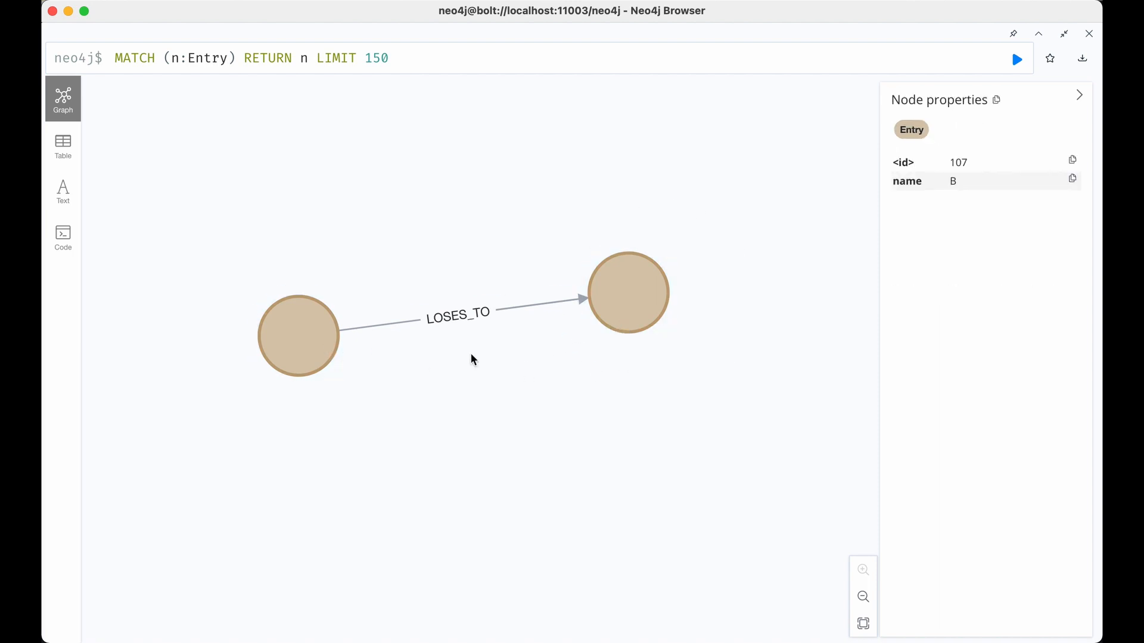
{"action": "left_click", "coordinate": [471, 358]}
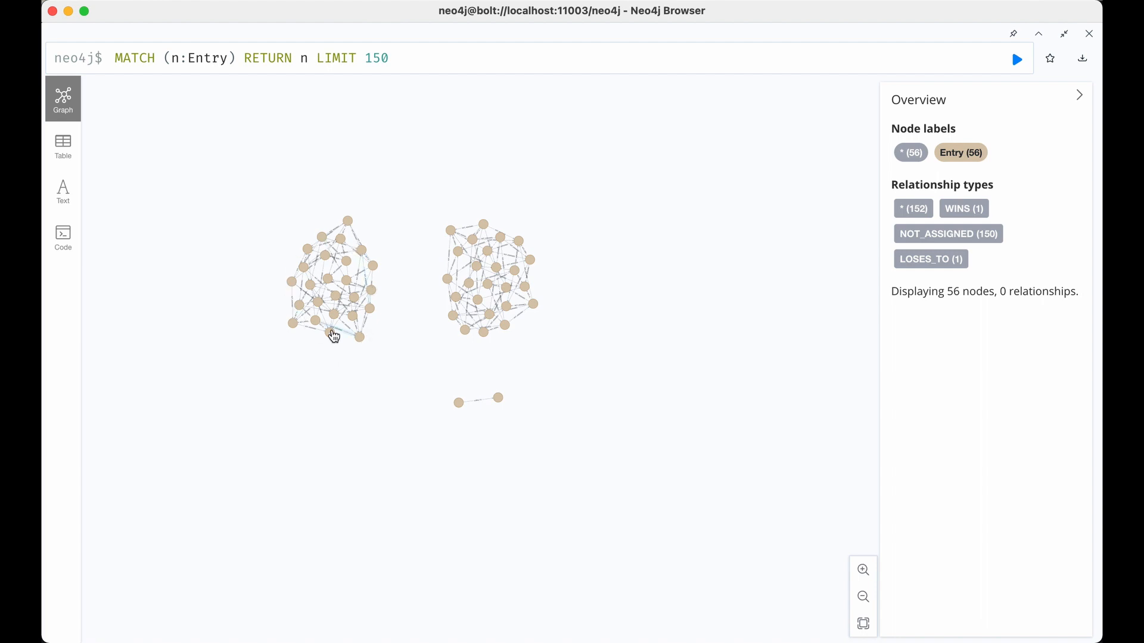
{"action": "mouse_move", "coordinate": [496, 422]}
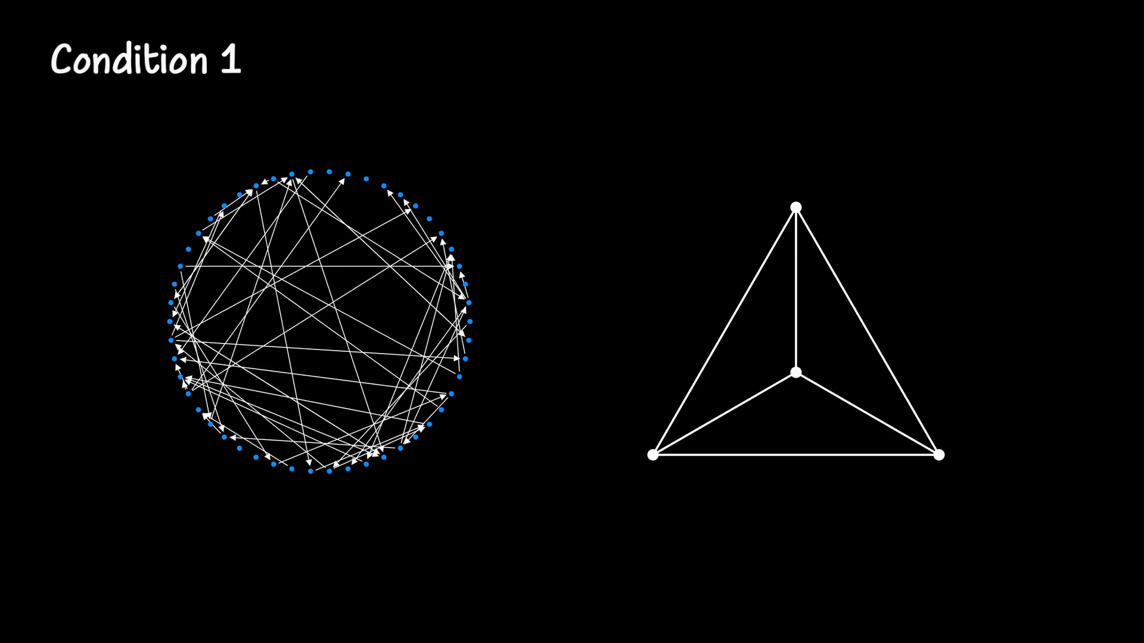
Advance the animation until only the random directed ring graph remains.
{"action": "left_click_drag", "start_coordinate": [652, 463], "coordinate": [696, 456]}
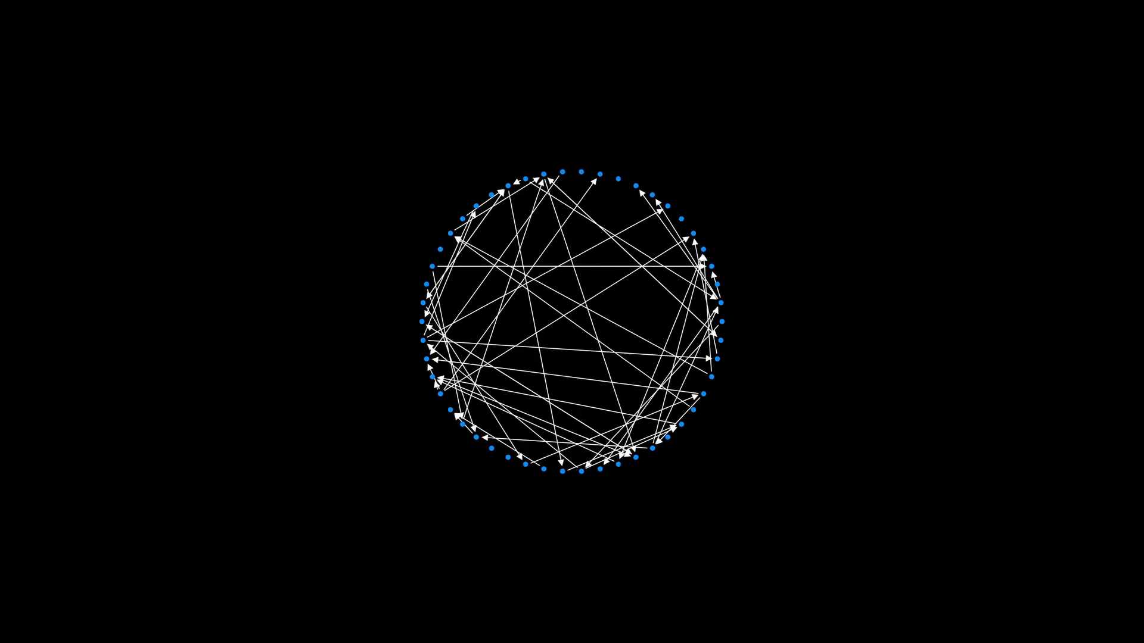
{"action": "left_click_drag", "start_coordinate": [569, 73], "coordinate": [671, 87]}
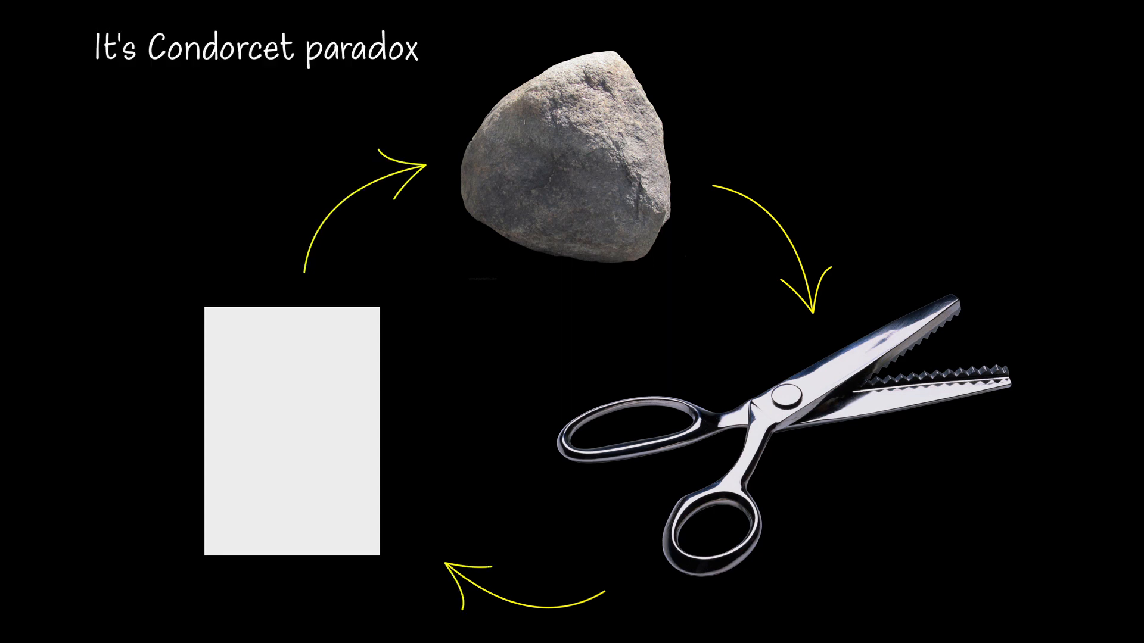
Advance to the rock-paper-scissors slide titled 'It's Condorcet paradox'.
{"action": "left_click", "coordinate": [254, 49]}
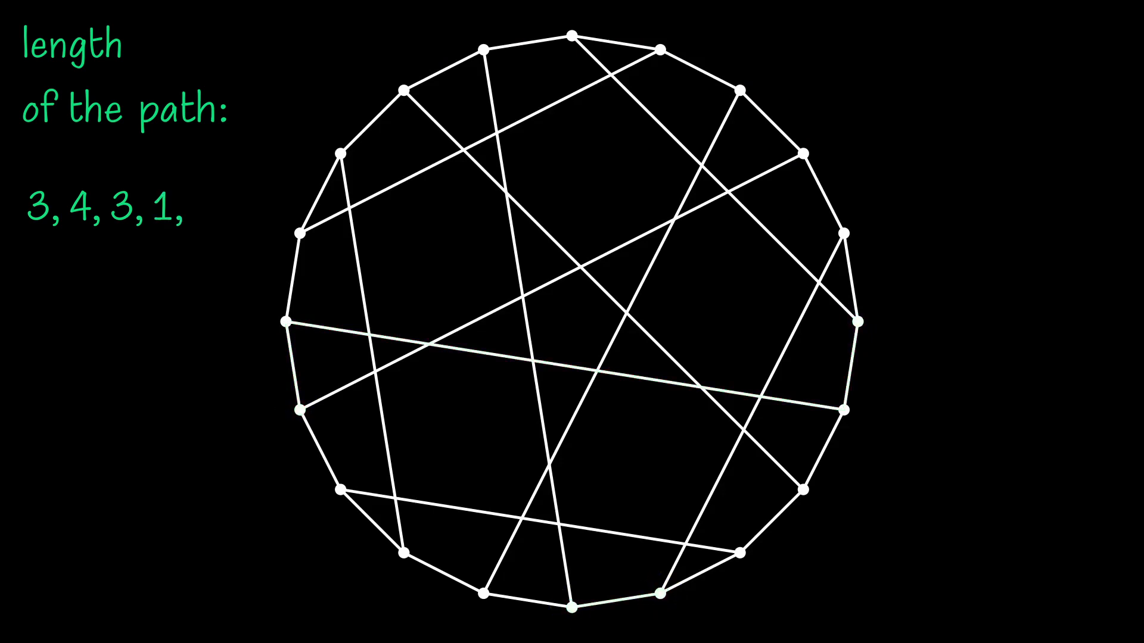
Advance to the chorded cycle graph listing path lengths 3, 4, 3, 1.
{"action": "left_click", "coordinate": [740, 73]}
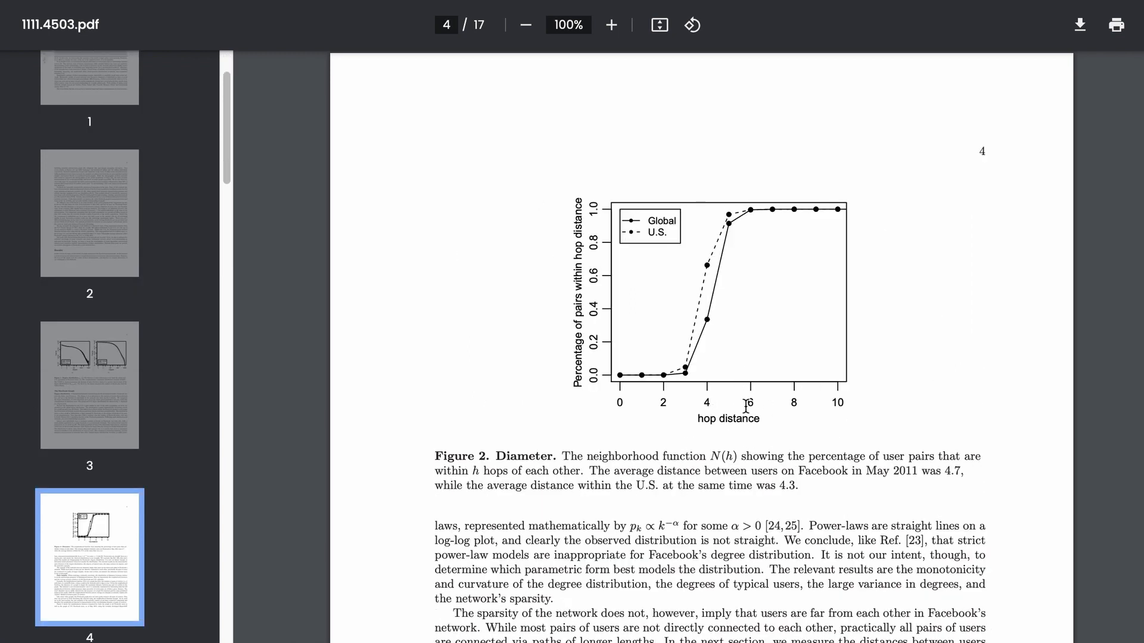
{"action": "mouse_move", "coordinate": [626, 227]}
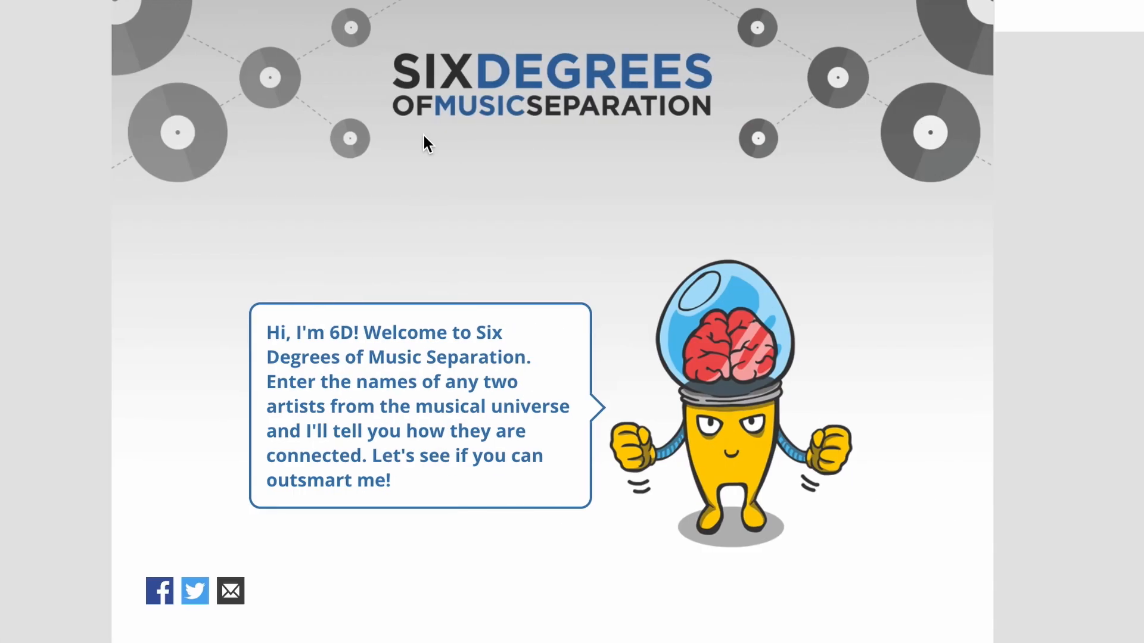
Find how Angèle connects to Taylor Swift and scroll through the Dua Lipa–YUNGBLUD chain.
{"action": "scroll", "scroll_direction": "down", "scroll_amount": 3}
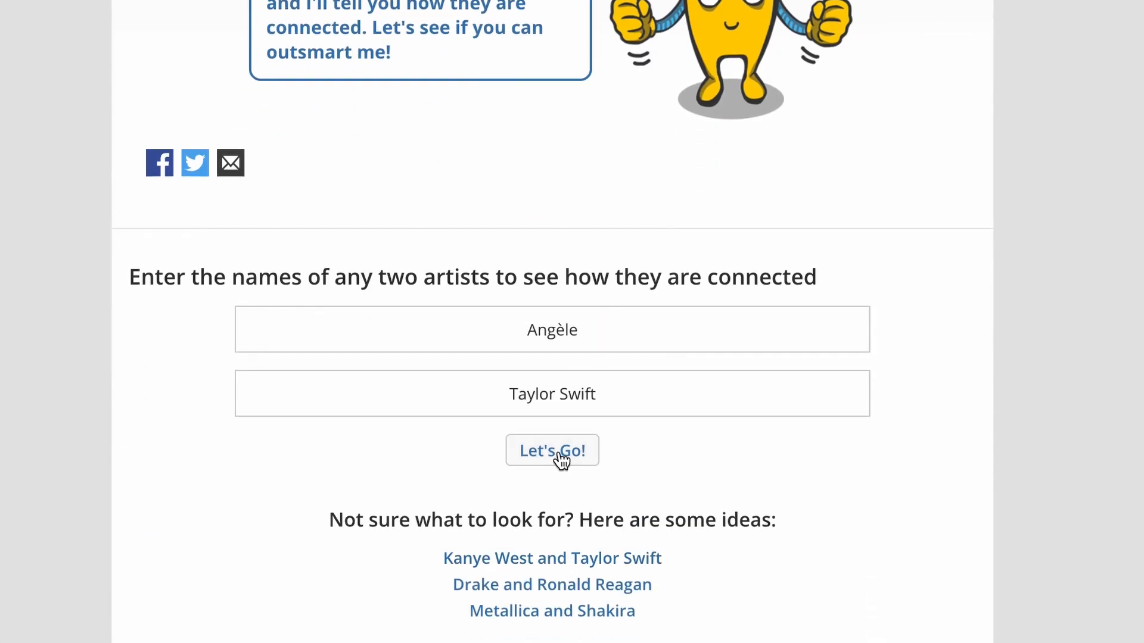
{"action": "left_click", "coordinate": [552, 451]}
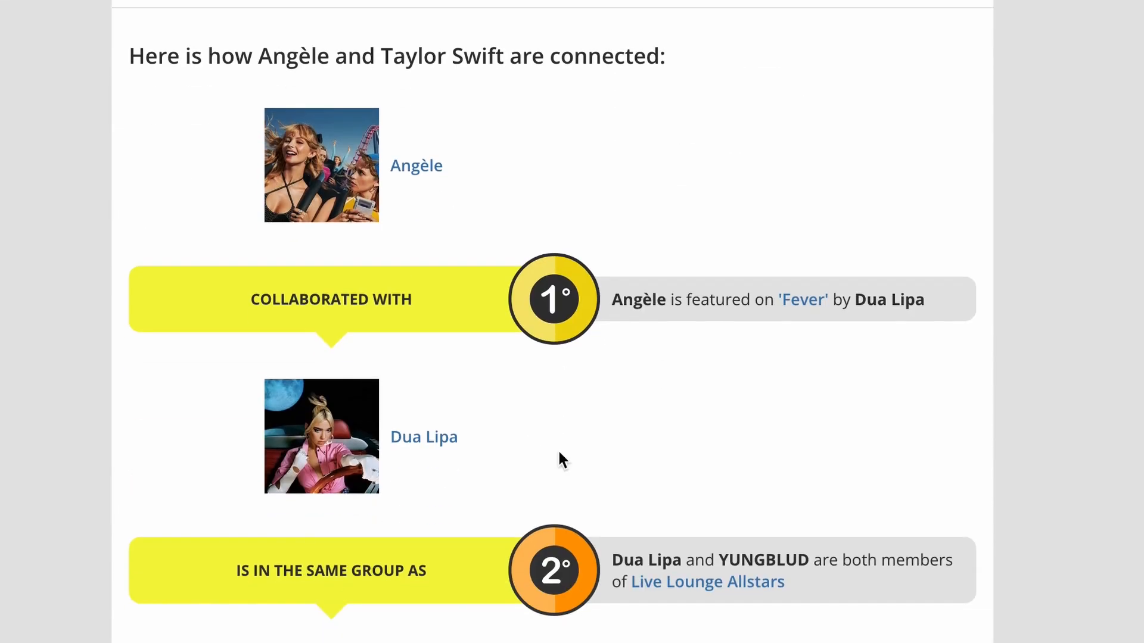
{"action": "scroll", "scroll_direction": "down", "scroll_amount": 3}
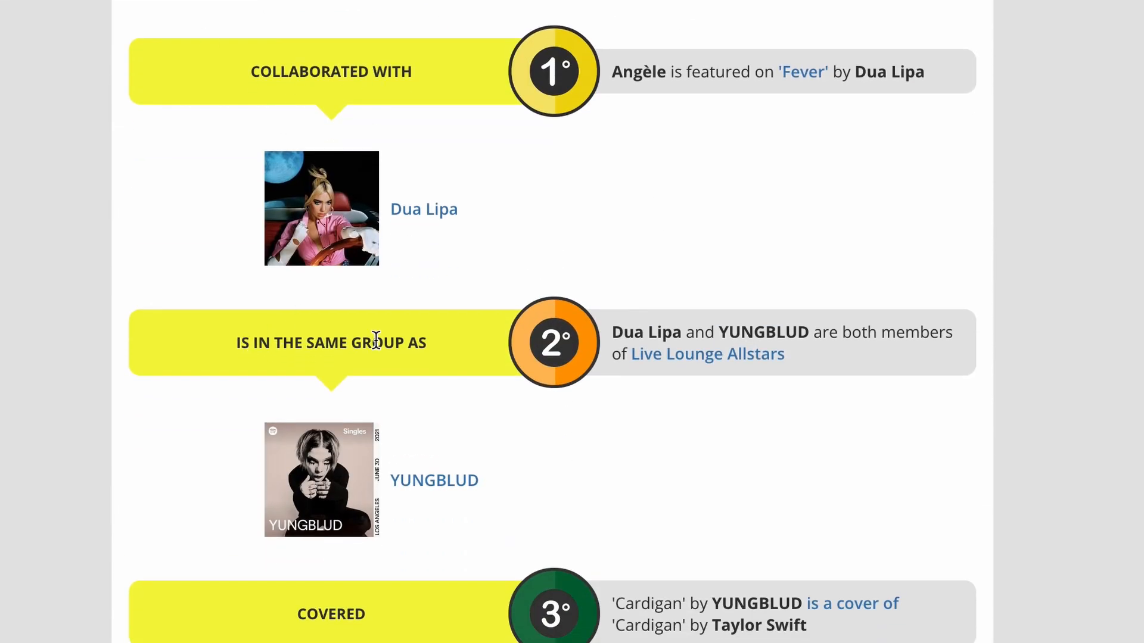
{"action": "scroll", "scroll_direction": "down", "scroll_amount": 3}
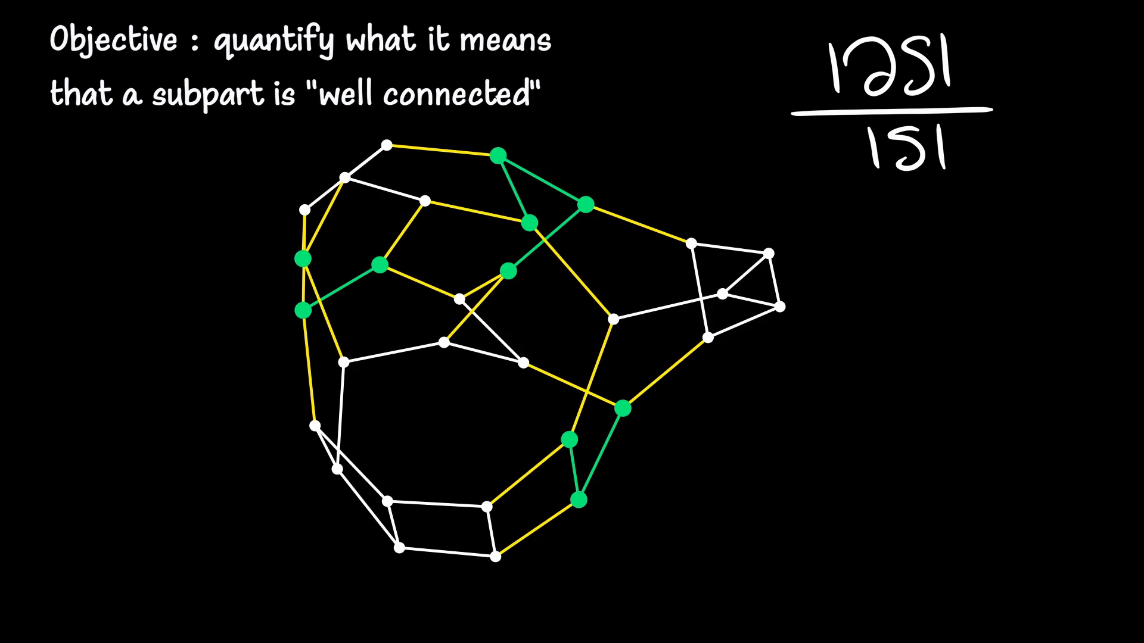
Rewrite the expansion denominator as min(|S|;|S^c|) with a new vertex subset marked.
{"action": "type", "text": "min("}
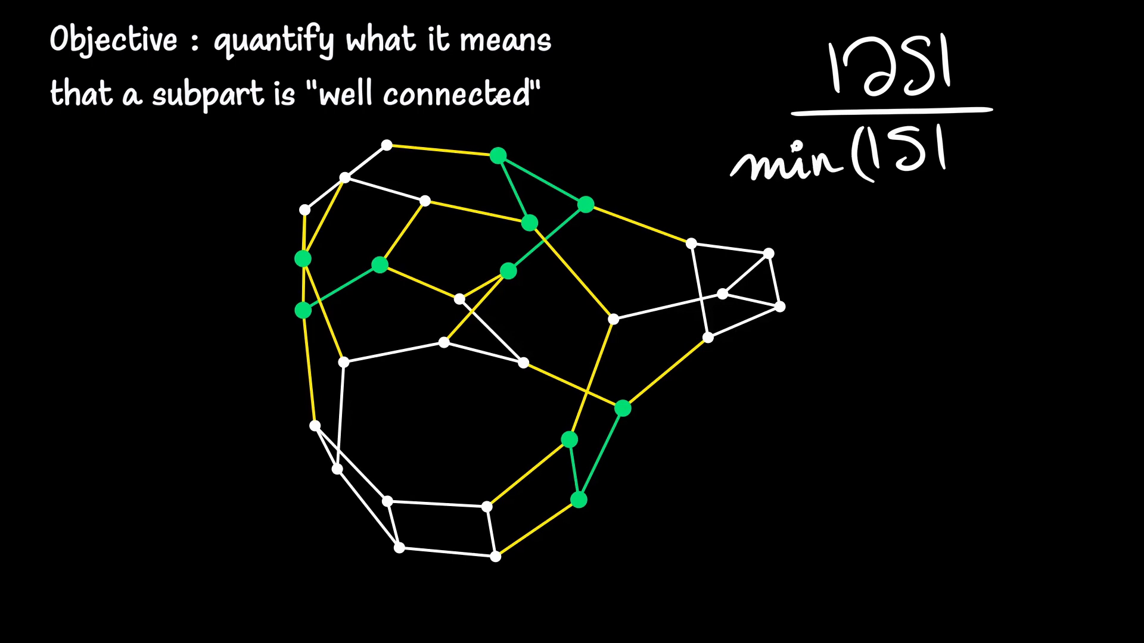
{"action": "type", "text": ";1"}
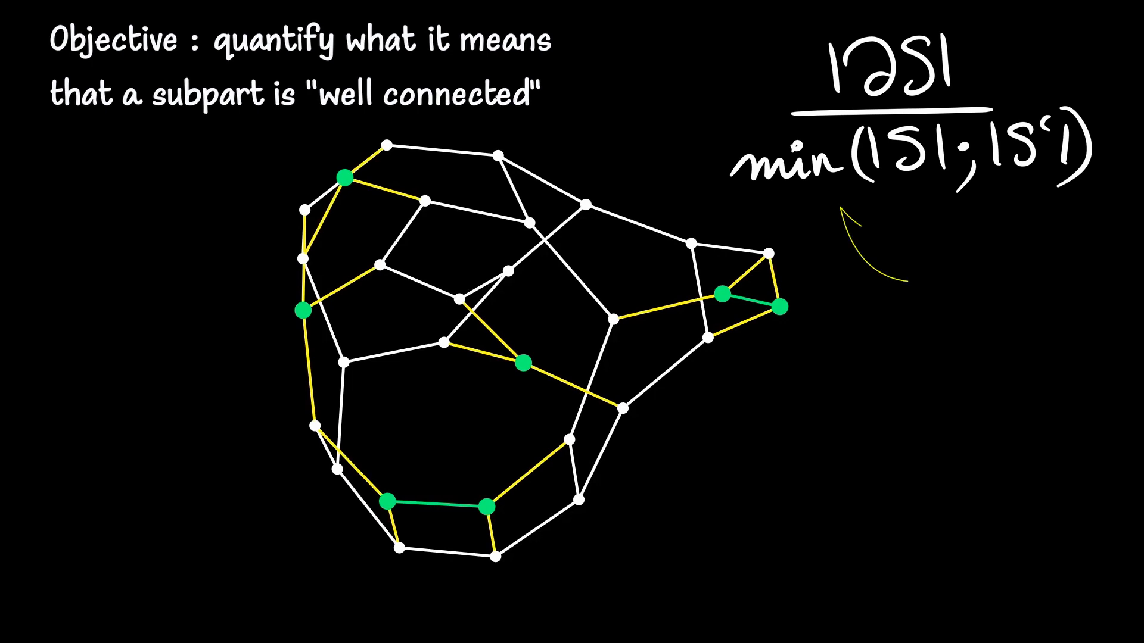
Add the non-empty proper-subset conditions and wrap the ratio in an outer min.
{"action": "type", "text": "non zero"}
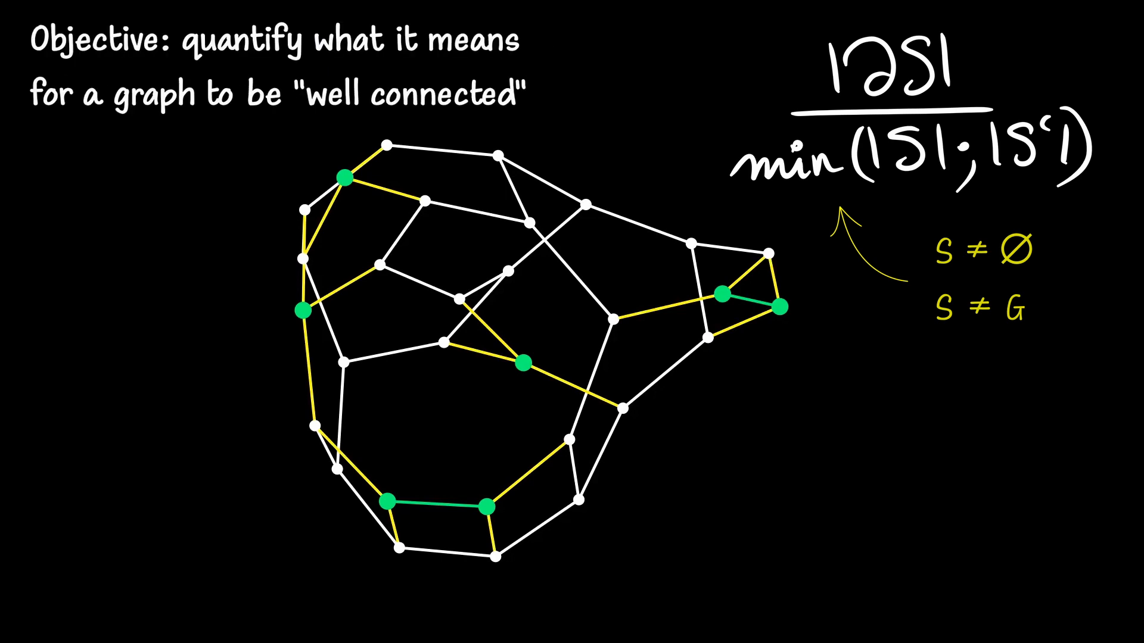
{"action": "type", "text": "mi"}
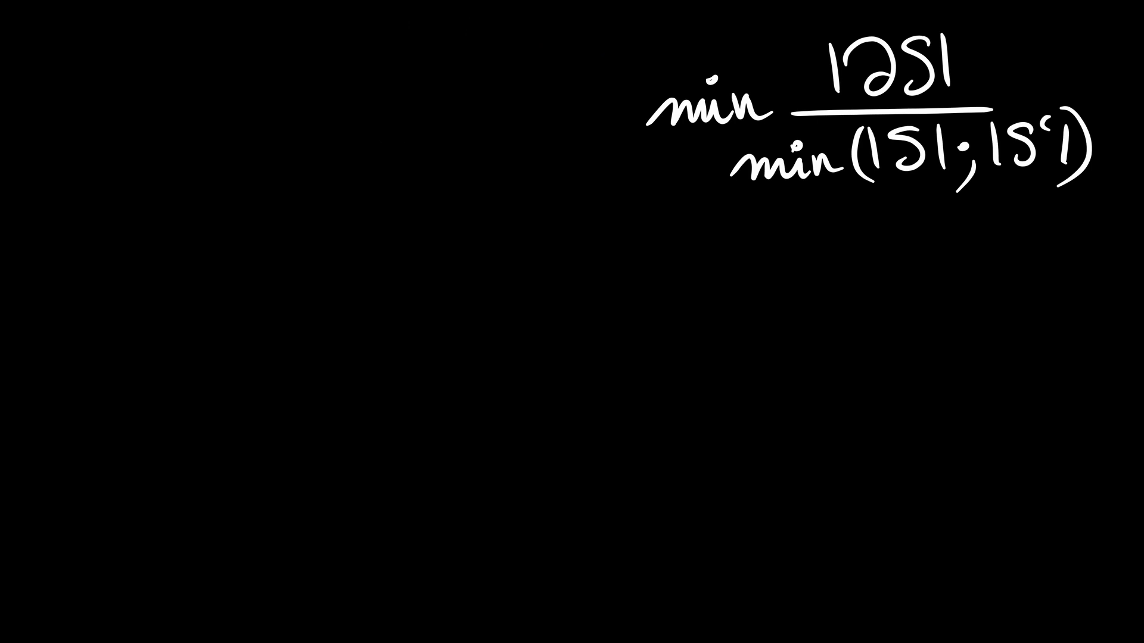
Write Example 1: disconnected graph with |S|=3, |∂S|=0 and 0 ≤ h(G) ≤ 0.
{"action": "type", "text": "Example 1 : disconnected graph"}
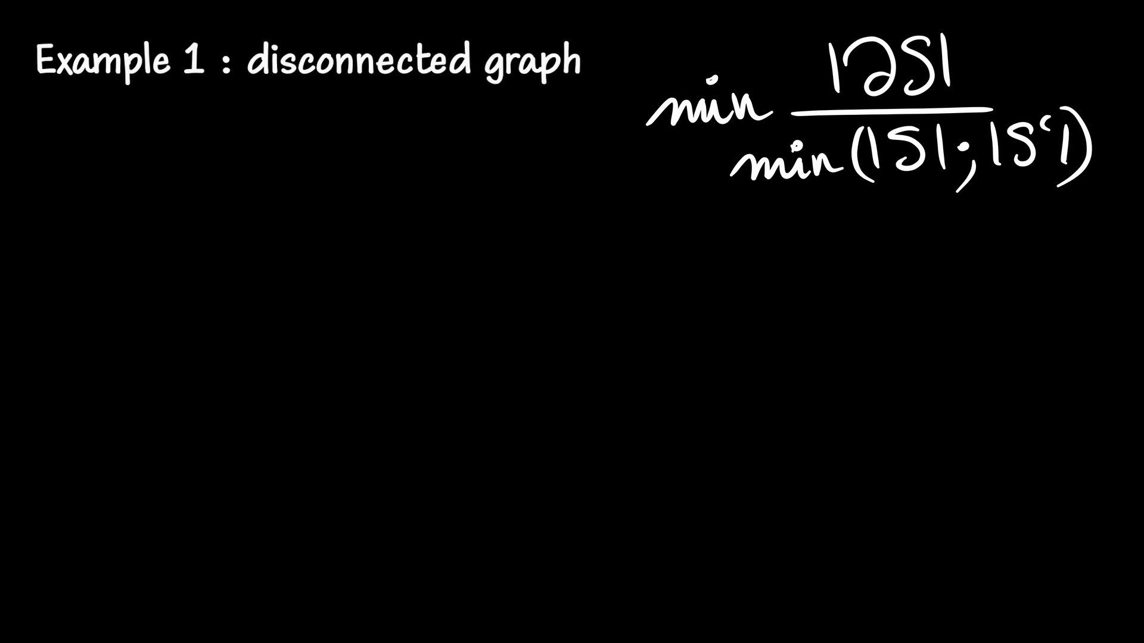
{"action": "left_click_drag", "start_coordinate": [306, 441], "coordinate": [415, 387]}
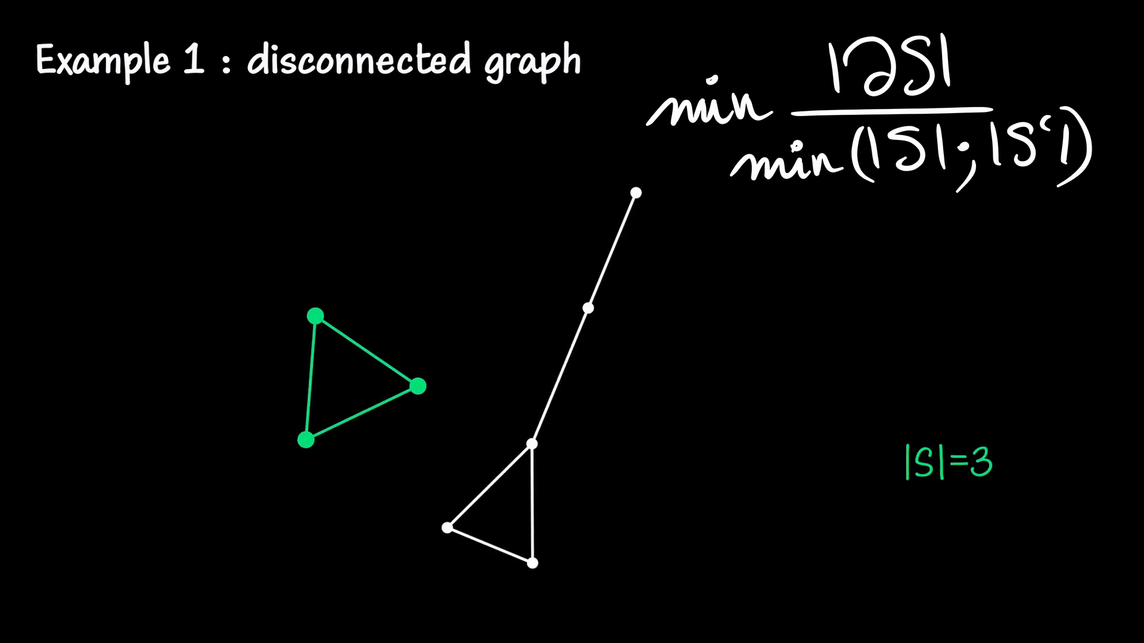
{"action": "type", "text": "|∂S|=0"}
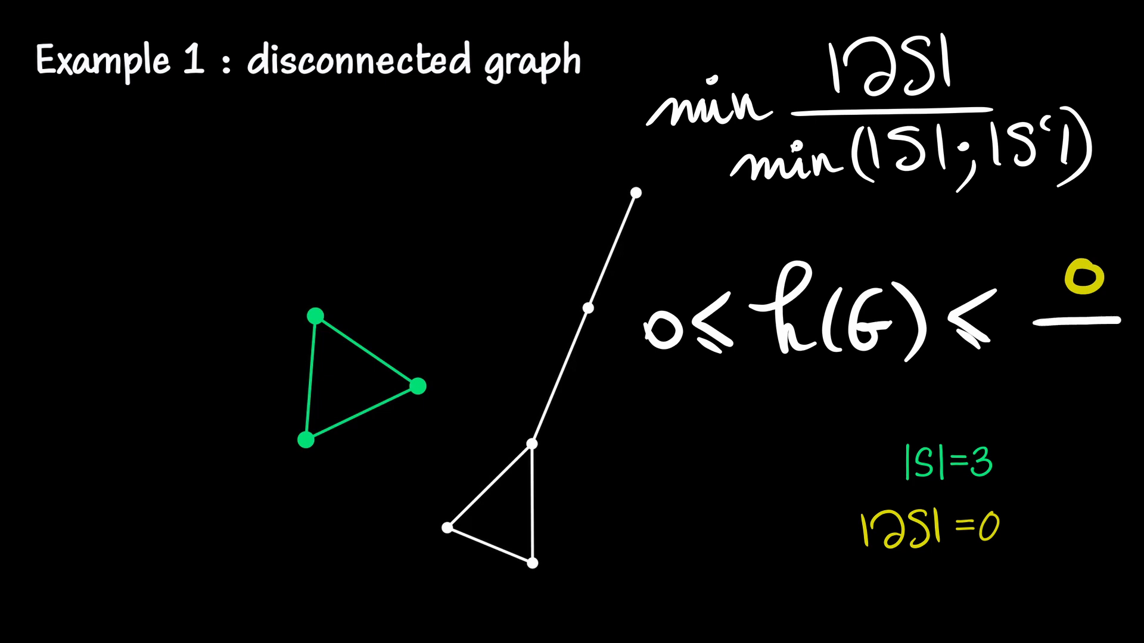
{"action": "type", "text": "3"}
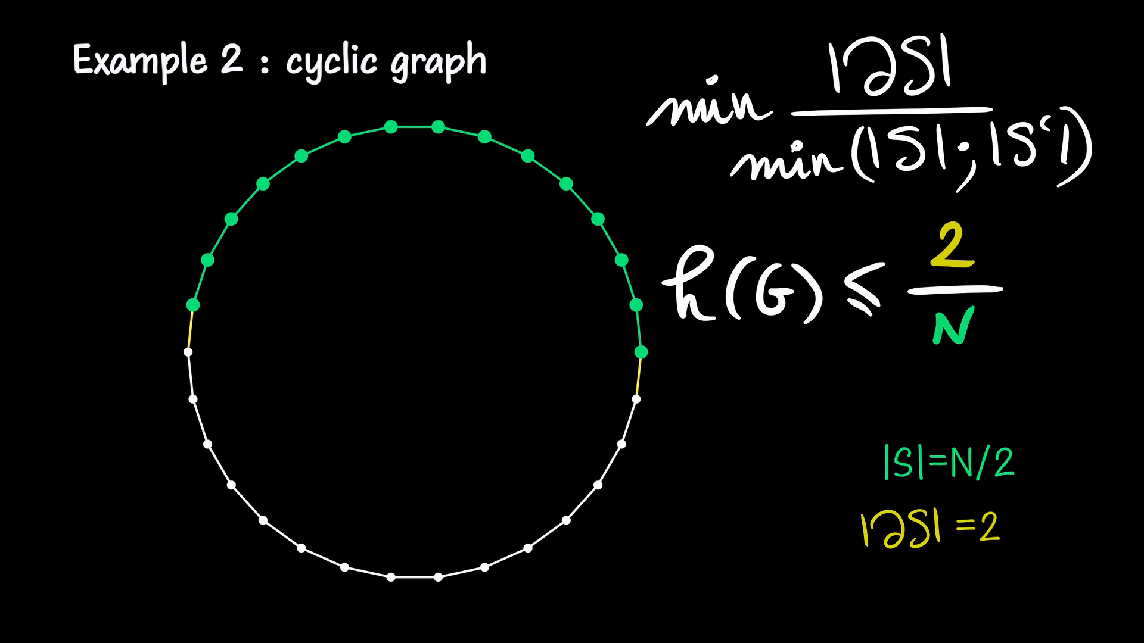
Write |S|=N/2 for Example 2's cyclic graph, giving h(G) ≤ 2/N.
{"action": "type", "text": "/2"}
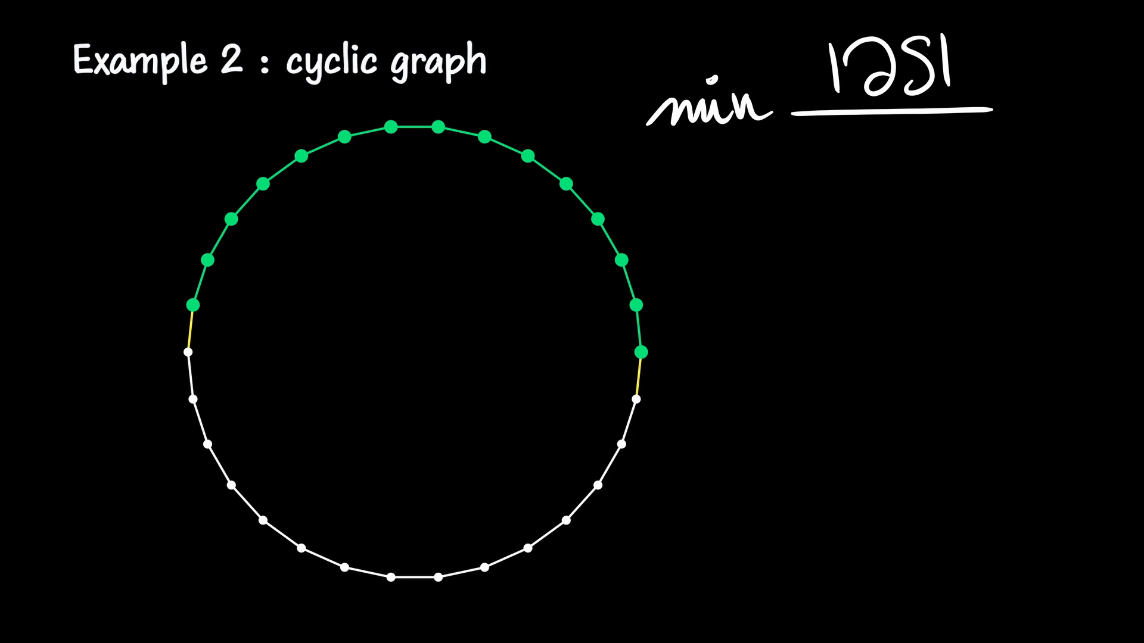
Rewrite the expansion formula's denominator as |S| with the constraint 0<|S|≤N/2.
{"action": "type", "text": "1"}
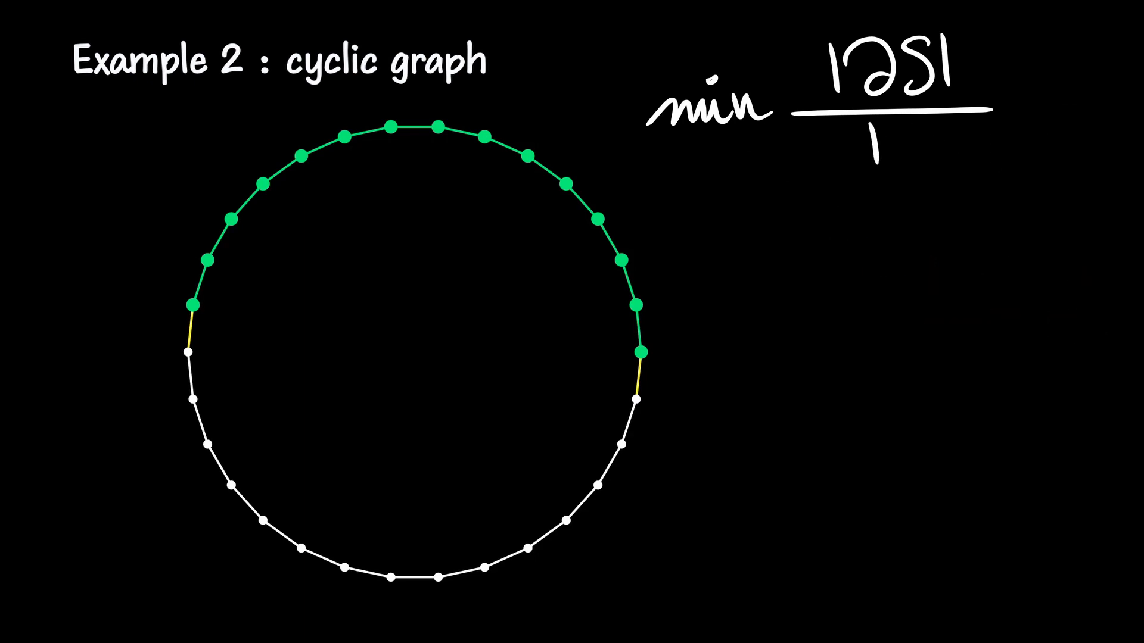
{"action": "type", "text": "|S|"}
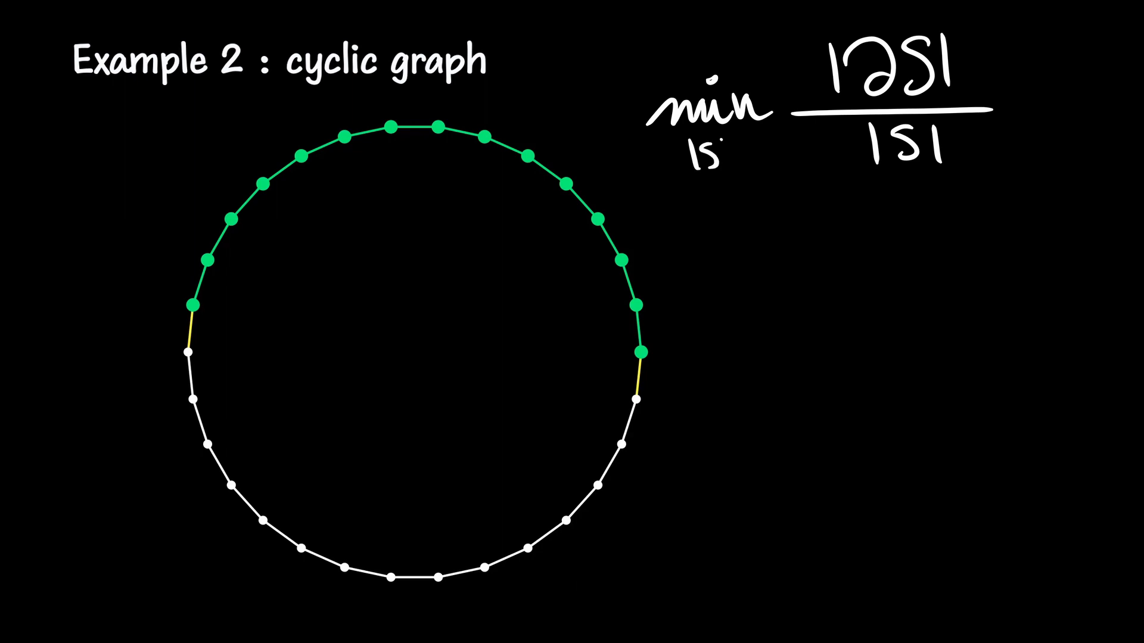
{"action": "type", "text": "0<|S|≤n"}
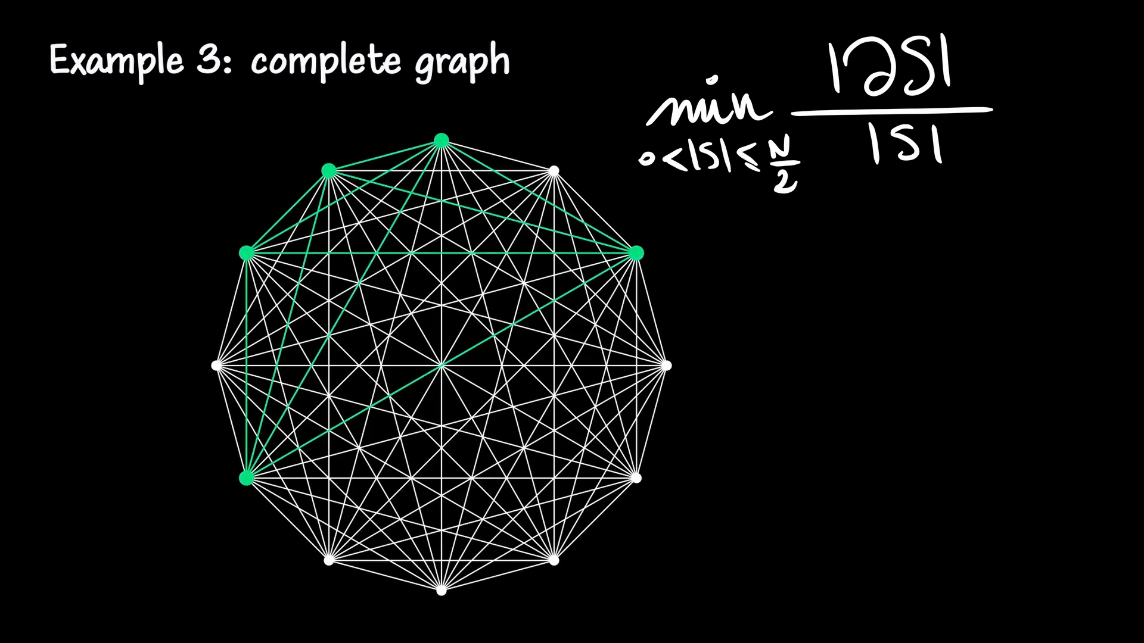
Handwrite |S|=m, |∂S|=m(N−m), and h(G) = min m(N−m)/m over 0<m≤N/2.
{"action": "type", "text": "|S|=m"}
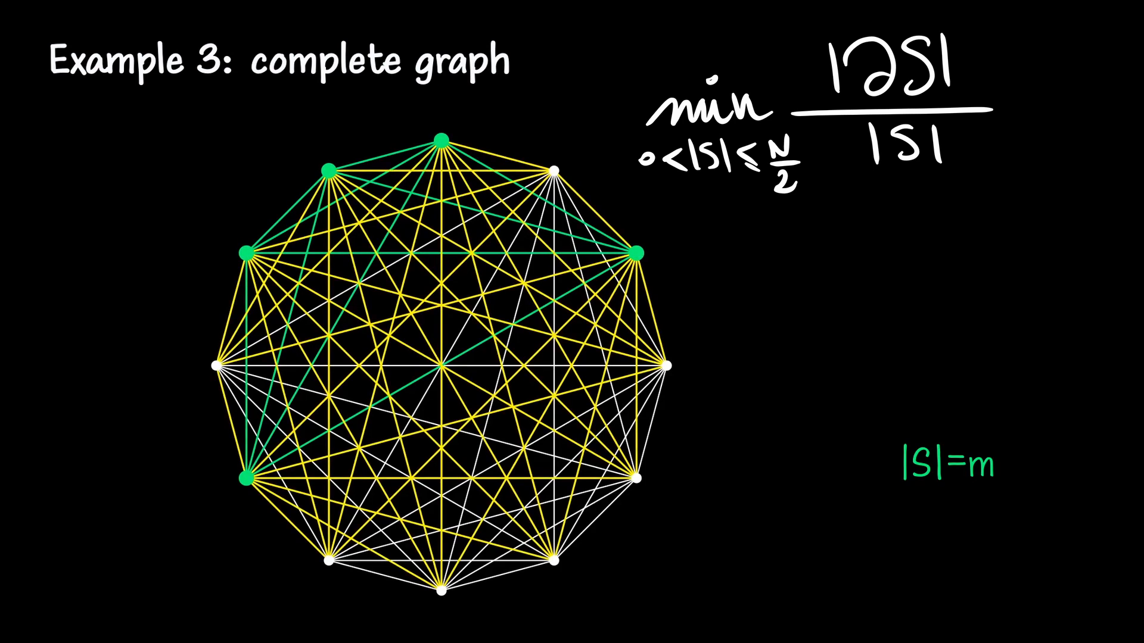
{"action": "type", "text": "|∂S|=m(N-m)"}
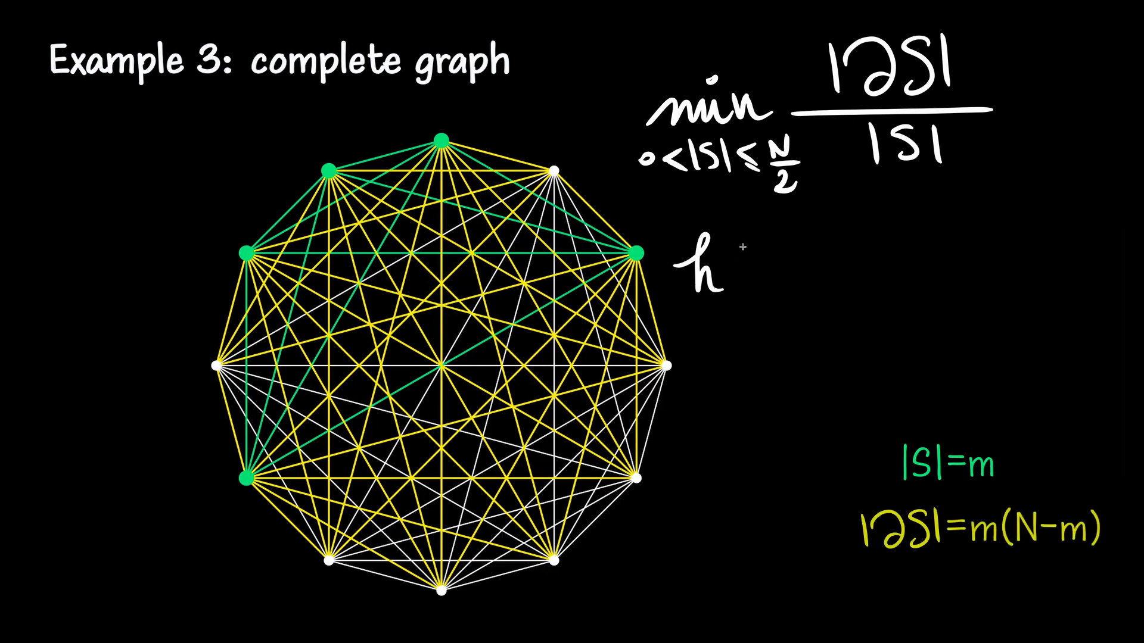
{"action": "type", "text": "(G) ="}
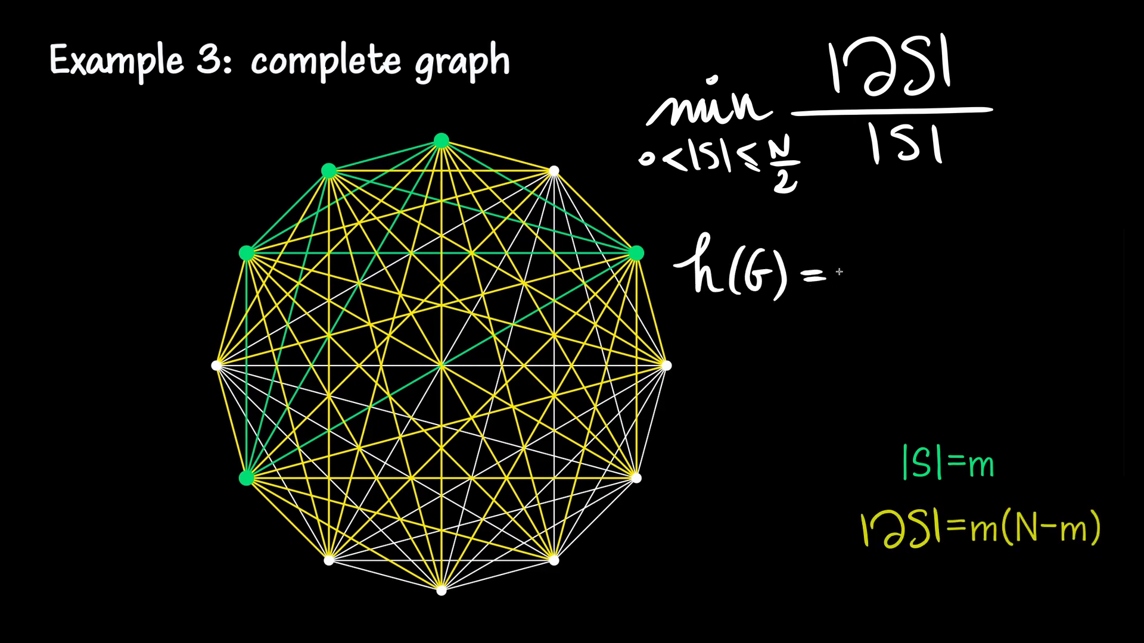
{"action": "type", "text": "min"}
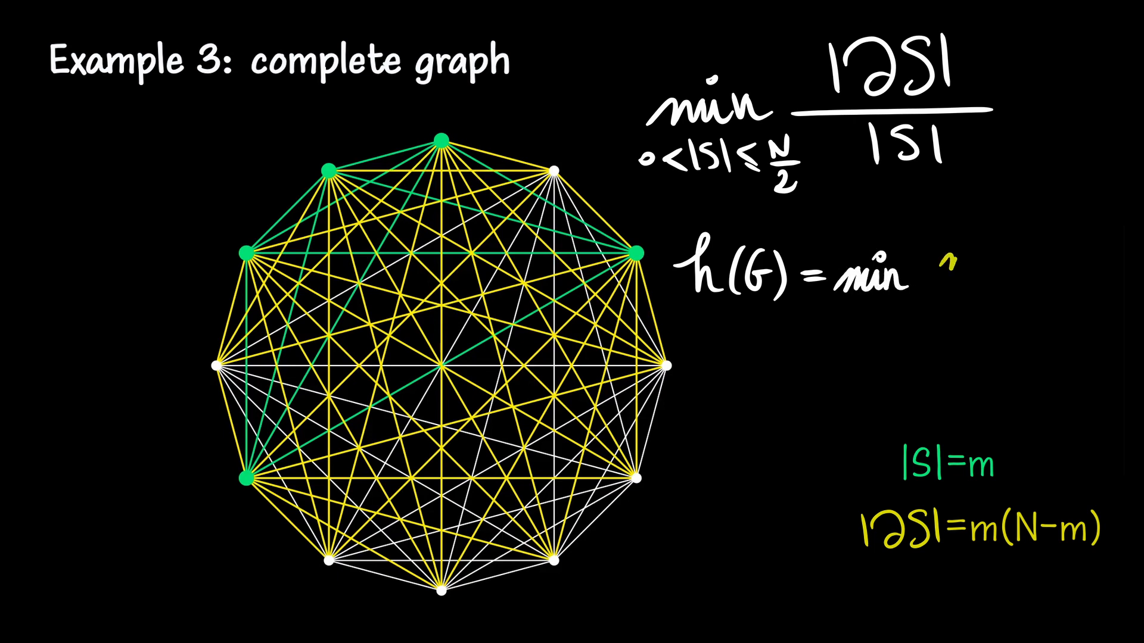
{"action": "type", "text": "m(N-m"}
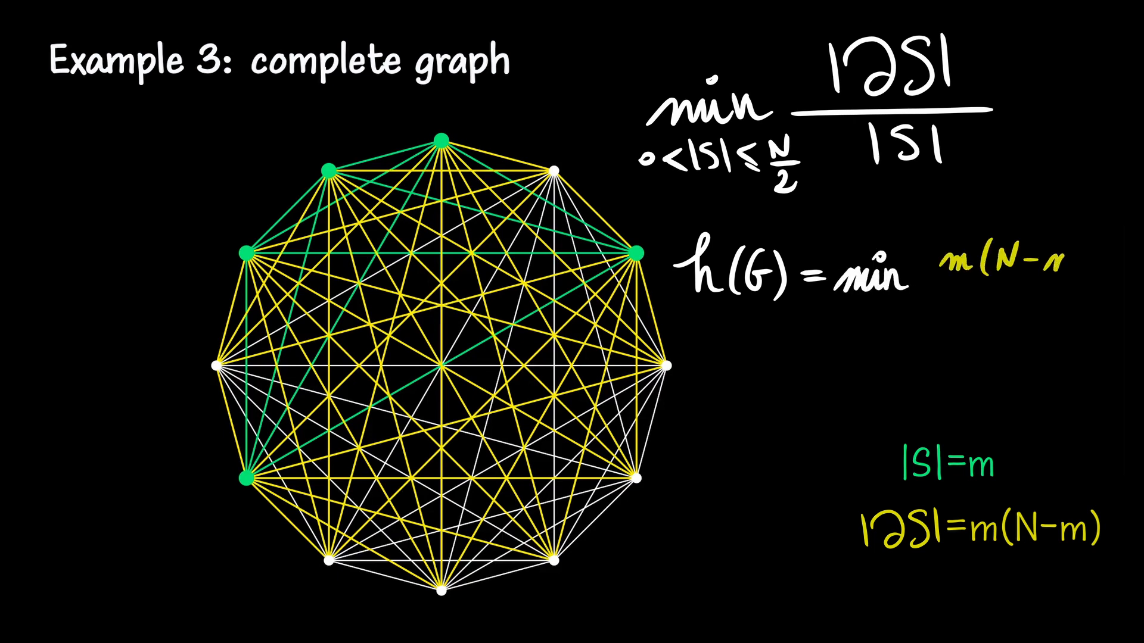
{"action": "type", "text": "m(N-m)/m"}
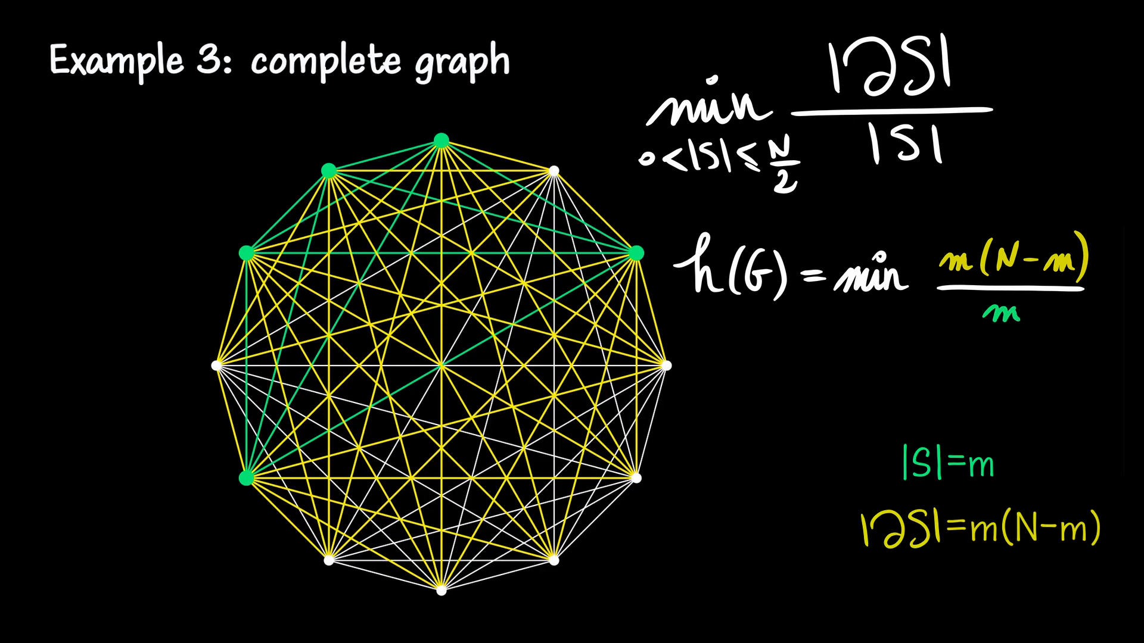
{"action": "type", "text": "0<m≤N/2"}
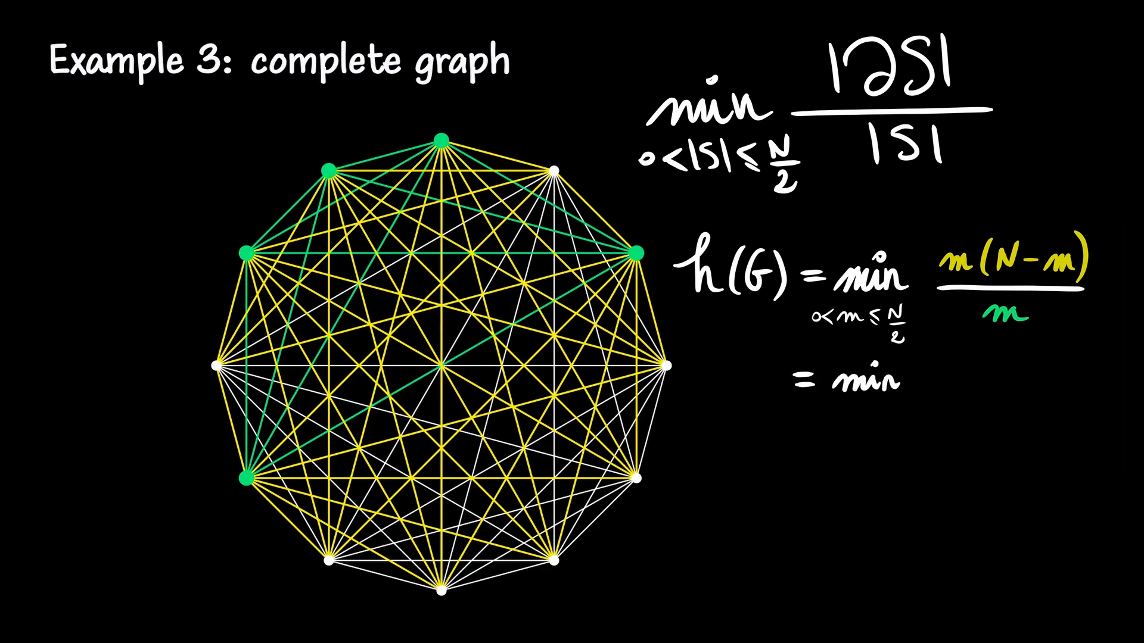
Simplify the expression to min N−m, attained at m = N/2.
{"action": "type", "text": "N-m ="}
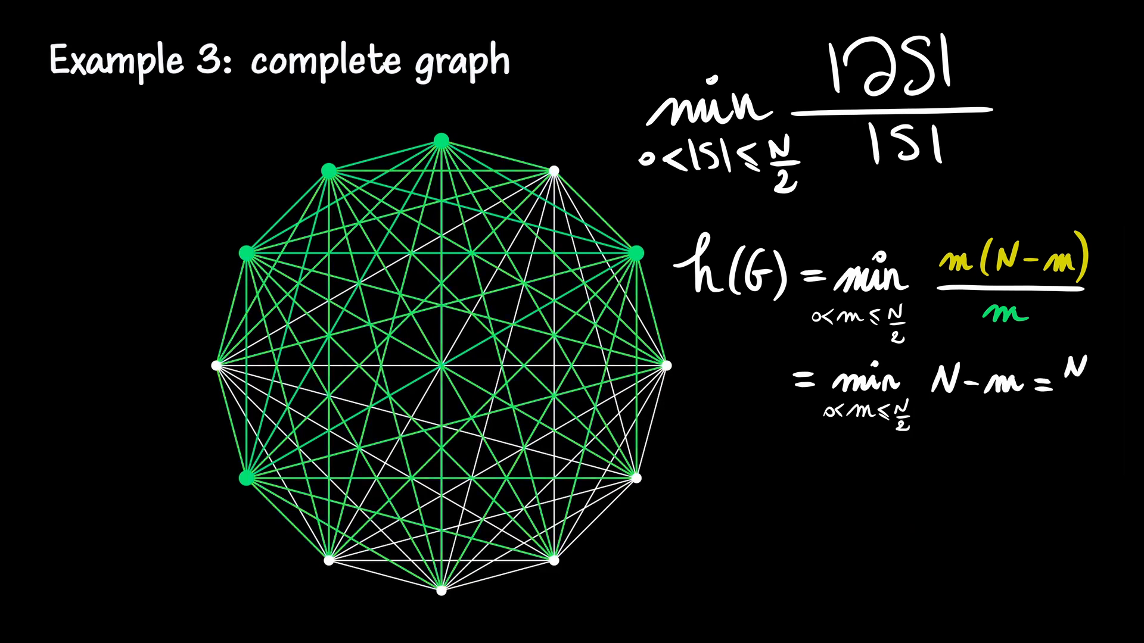
{"action": "type", "text": "N/2"}
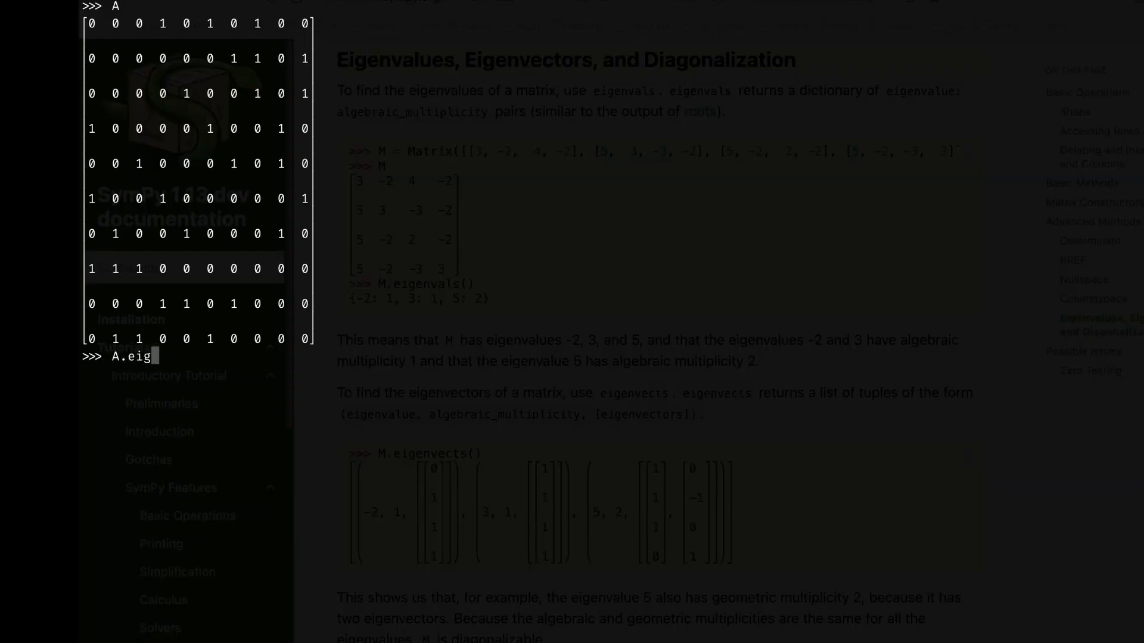
Enter A.eigenvals( to compute the eigenvalues of the adjacency matrix.
{"action": "type", "text": "envals("}
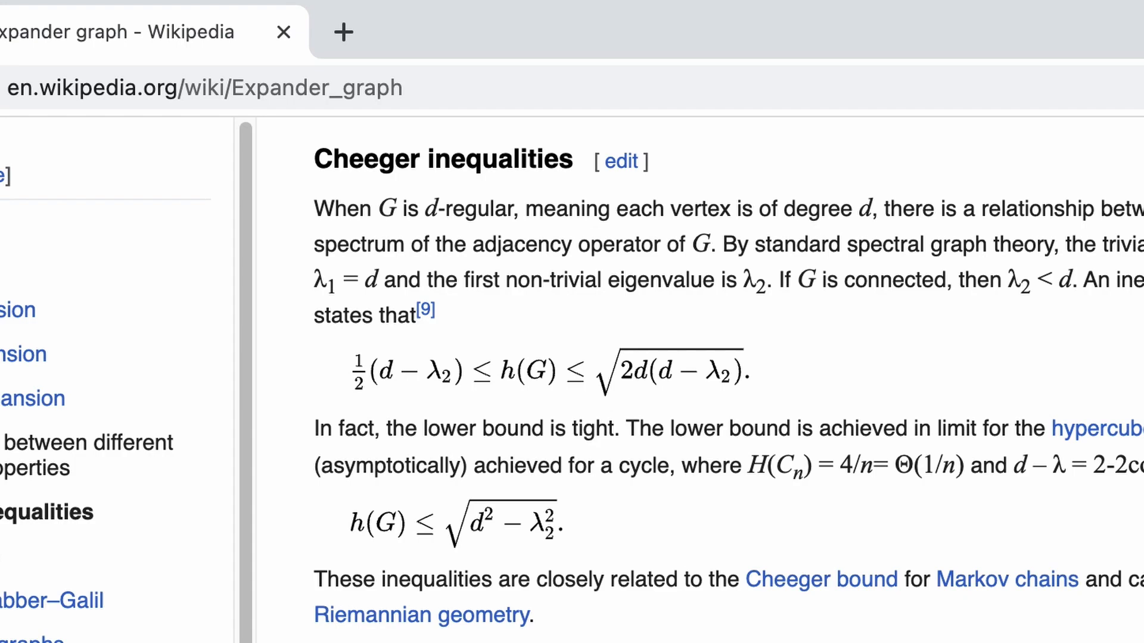
{"action": "mouse_move", "coordinate": [505, 373]}
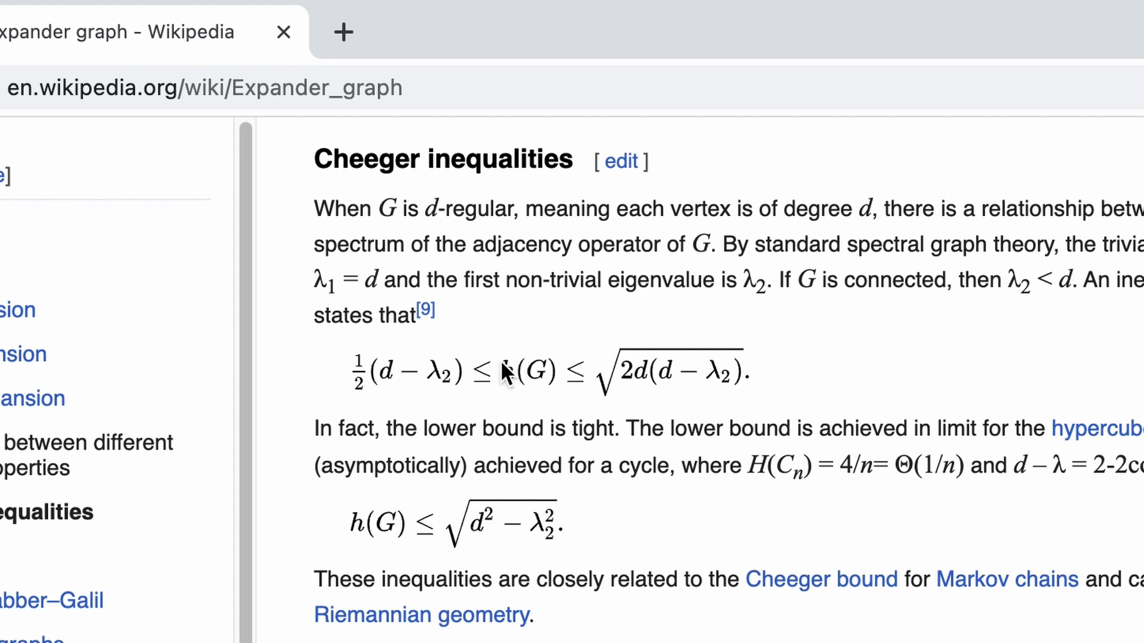
{"action": "mouse_move", "coordinate": [343, 393]}
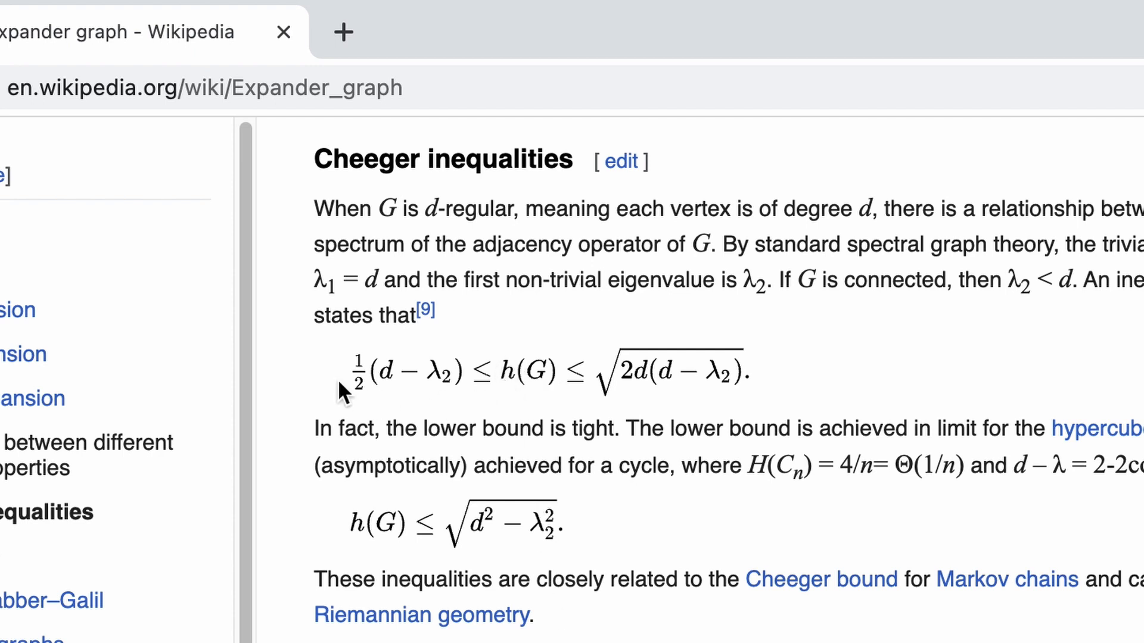
{"action": "mouse_move", "coordinate": [611, 407]}
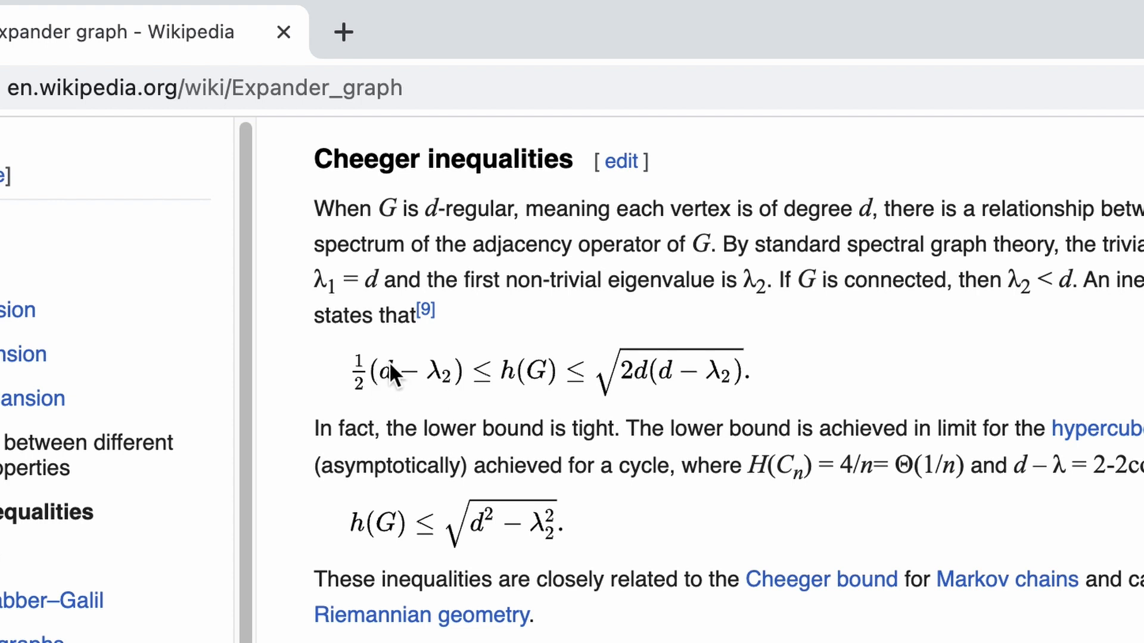
{"action": "mouse_move", "coordinate": [449, 376]}
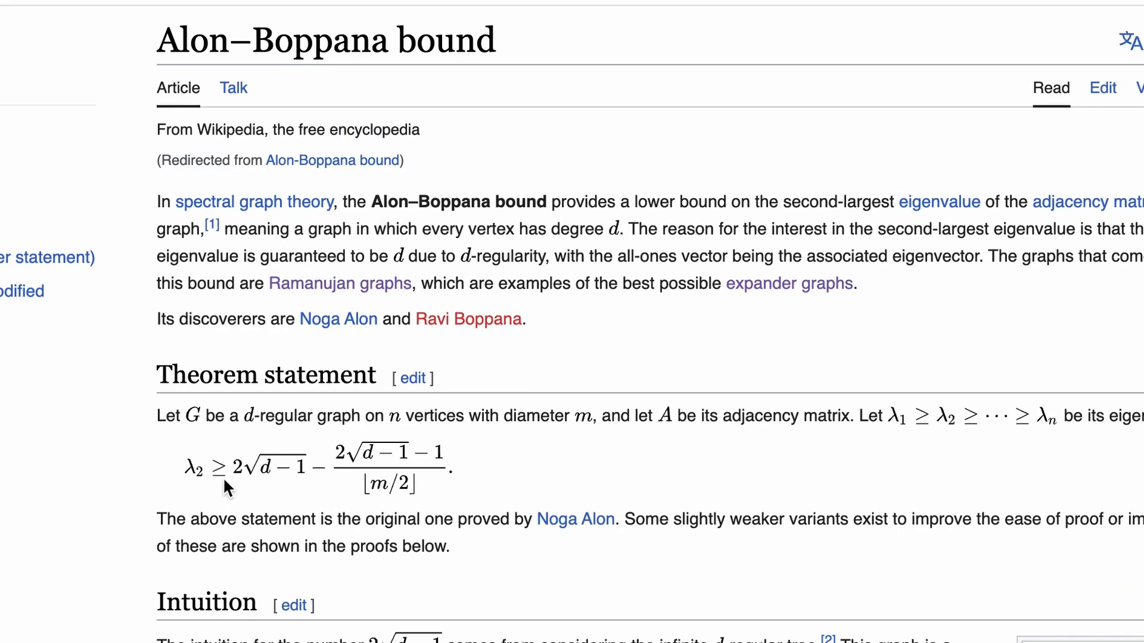
{"action": "mouse_move", "coordinate": [322, 571]}
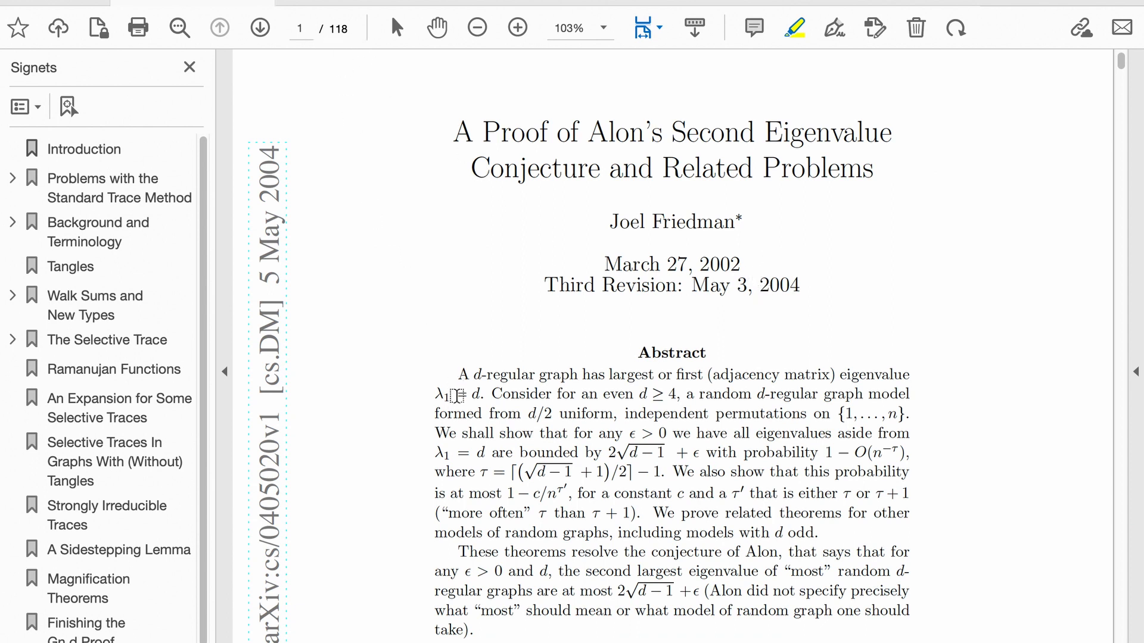
Highlight 'd/2 uniform, independent permutations' and the bound '2√(d−1) + ε' in Friedman's abstract.
{"action": "left_click_drag", "start_coordinate": [522, 413], "coordinate": [803, 413]}
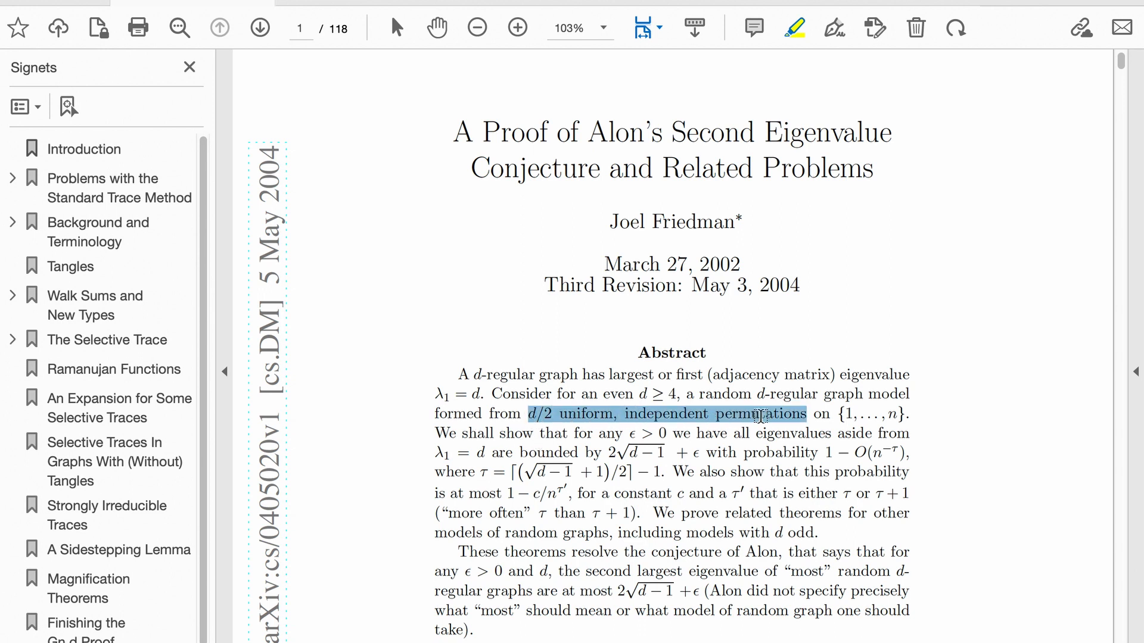
{"action": "left_click", "coordinate": [793, 28]}
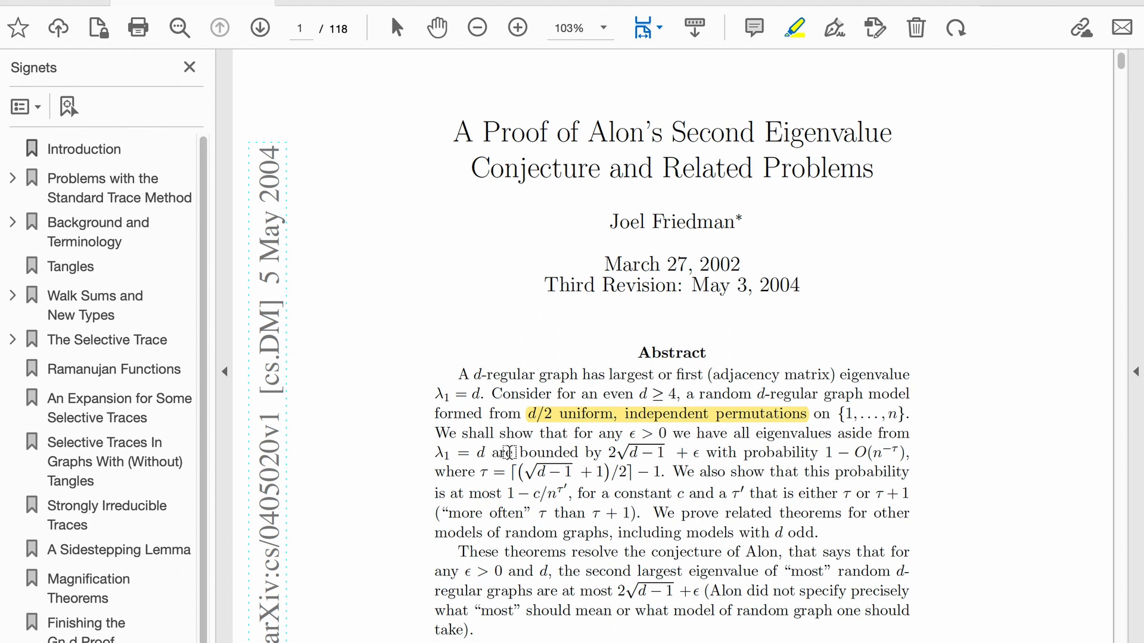
{"action": "left_click_drag", "start_coordinate": [510, 452], "coordinate": [696, 452]}
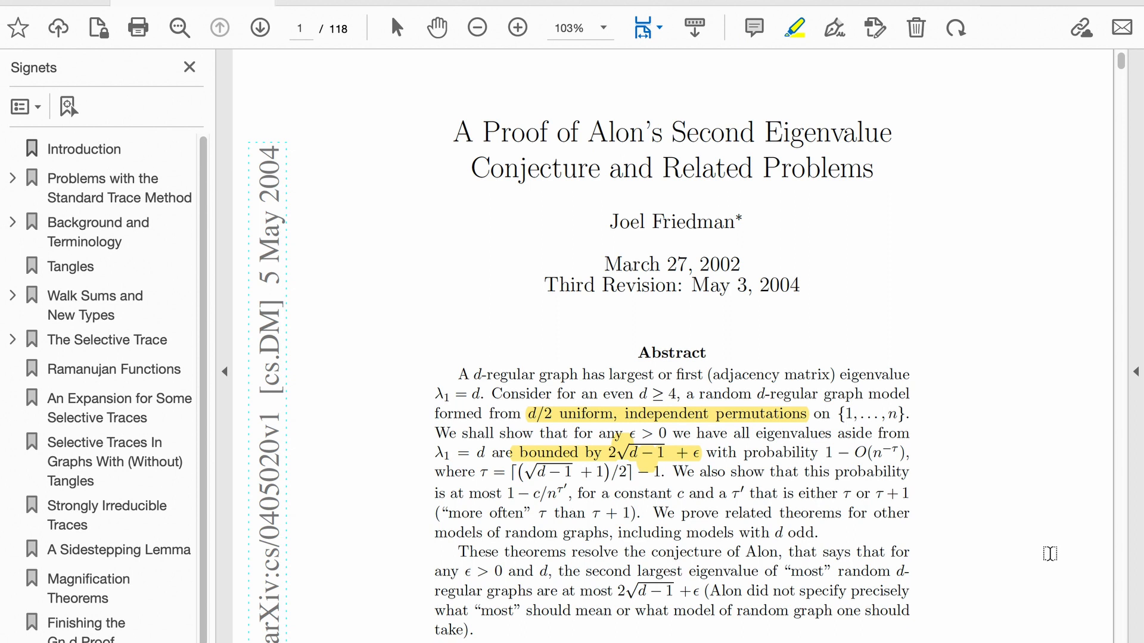
{"action": "mouse_move", "coordinate": [1133, 558]}
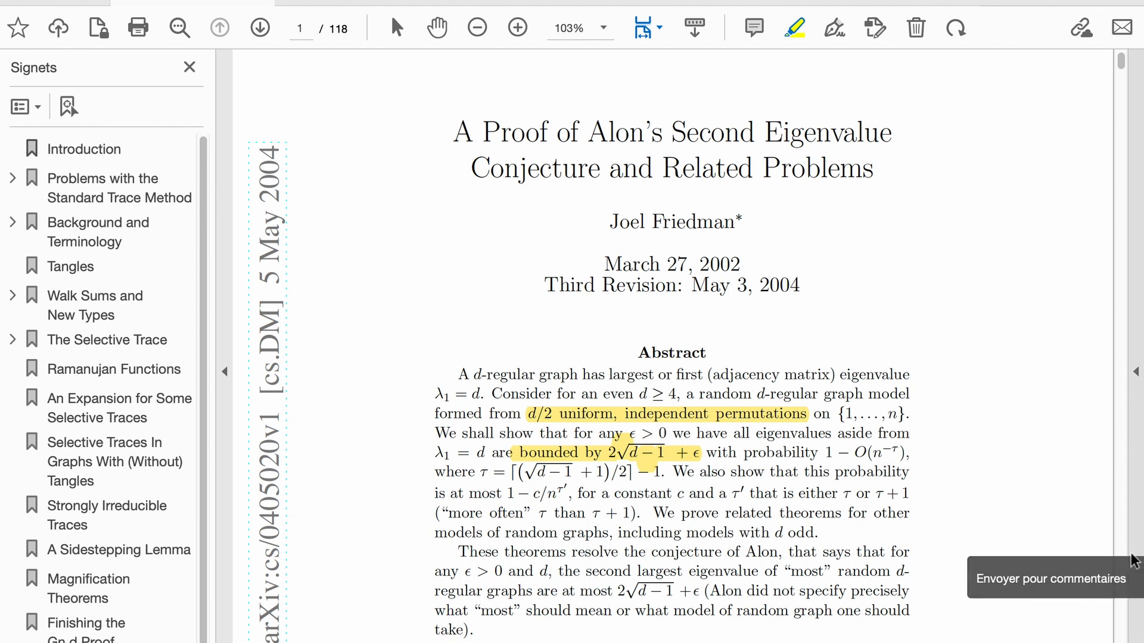
{"action": "mouse_move", "coordinate": [1056, 545]}
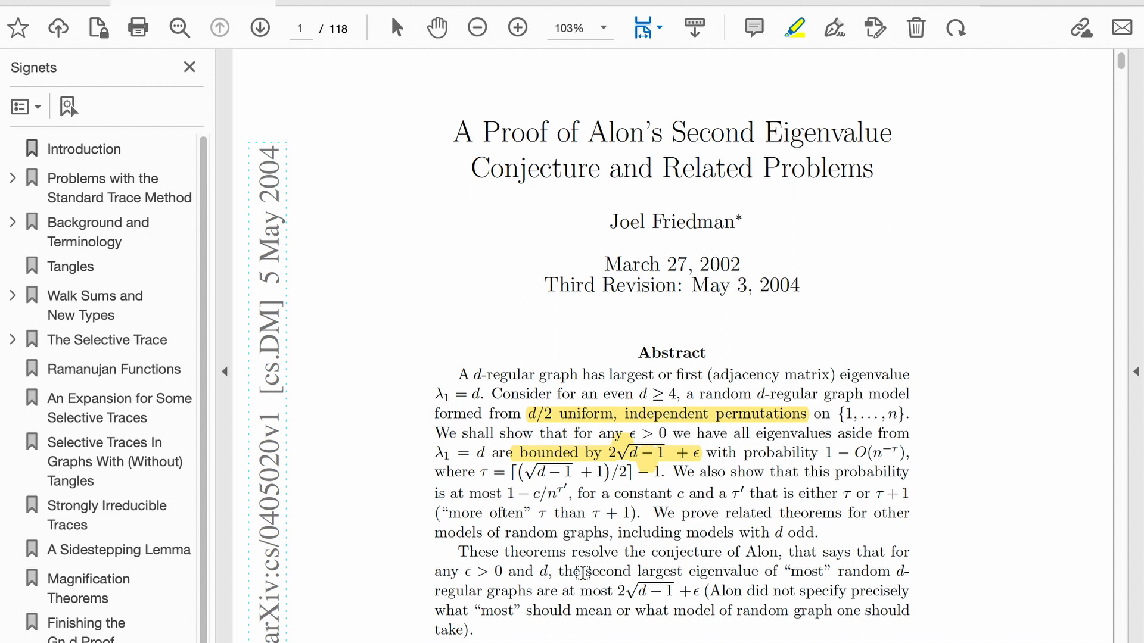
{"action": "left_click_drag", "start_coordinate": [584, 571], "coordinate": [646, 591]}
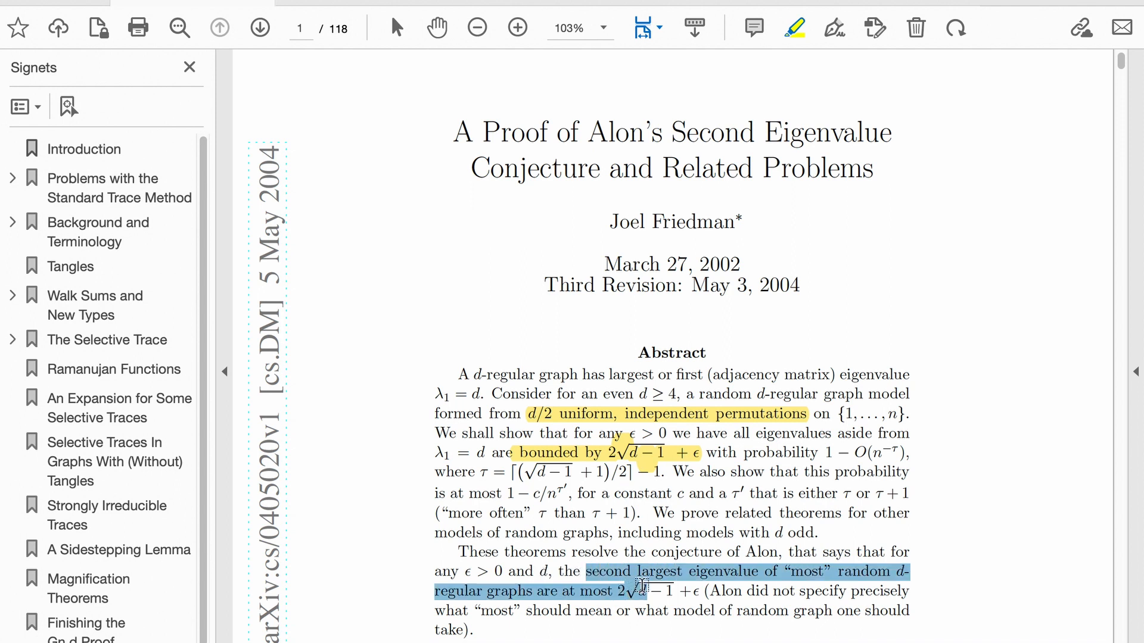